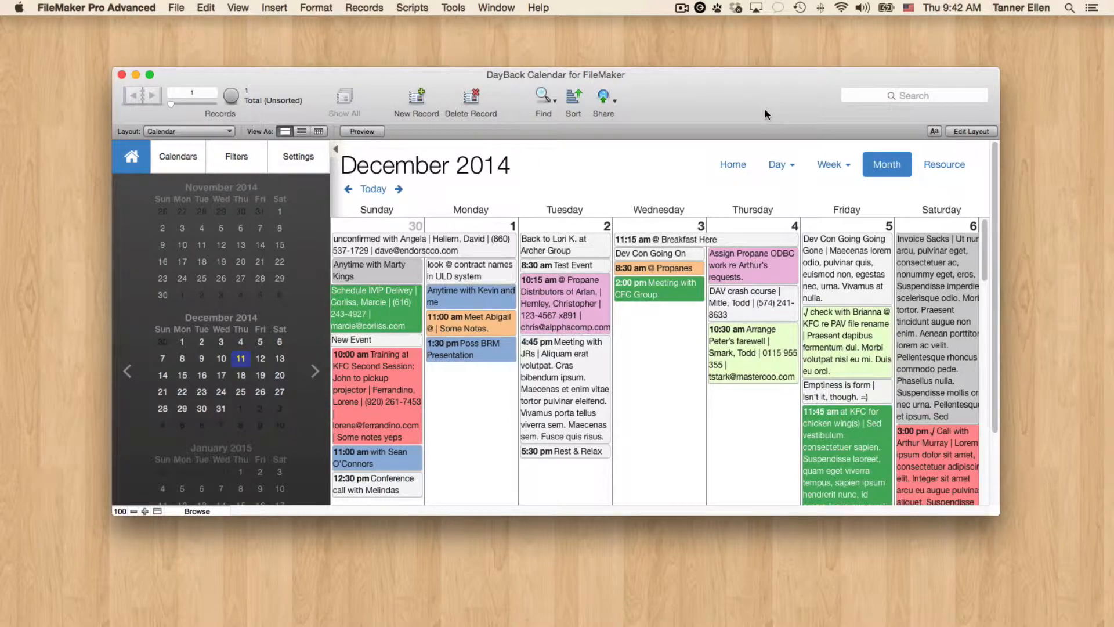
{"action": "mouse_move", "coordinate": [584, 282]}
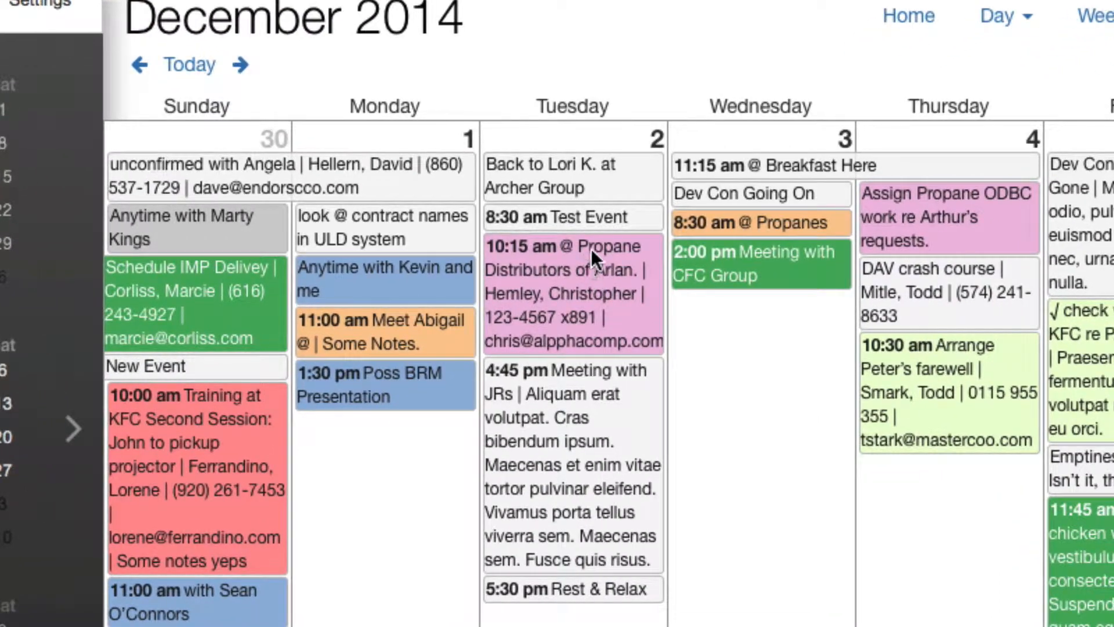
{"action": "mouse_move", "coordinate": [550, 281]}
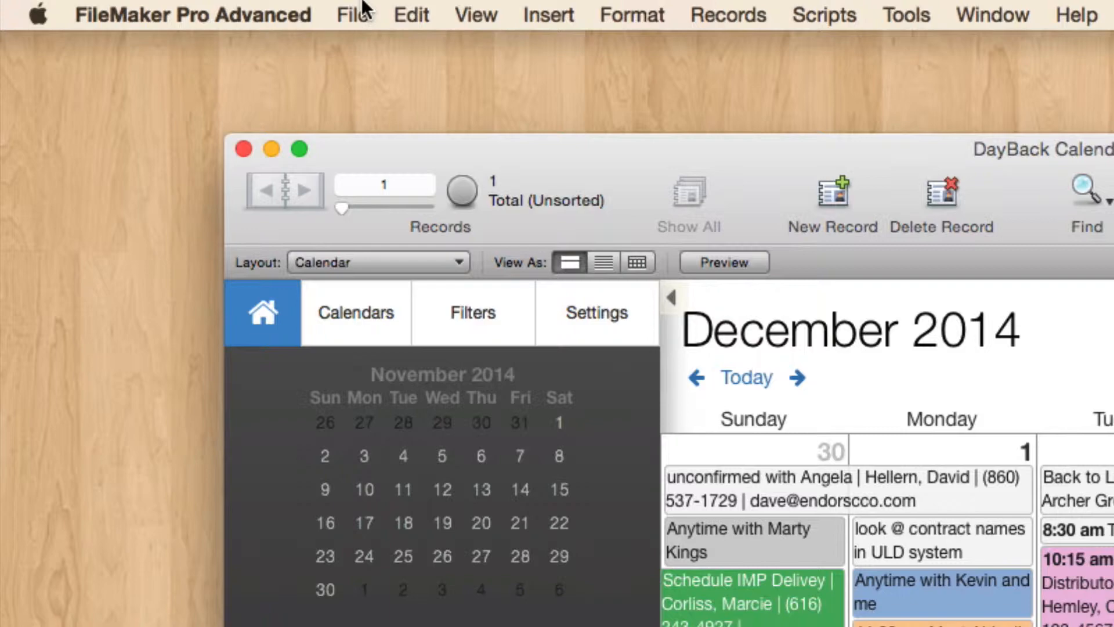
Step: Show the SampleEvents table's fields in Manage Database and select DBk_EventSummaryCalc
{"action": "left_click", "coordinate": [351, 14]}
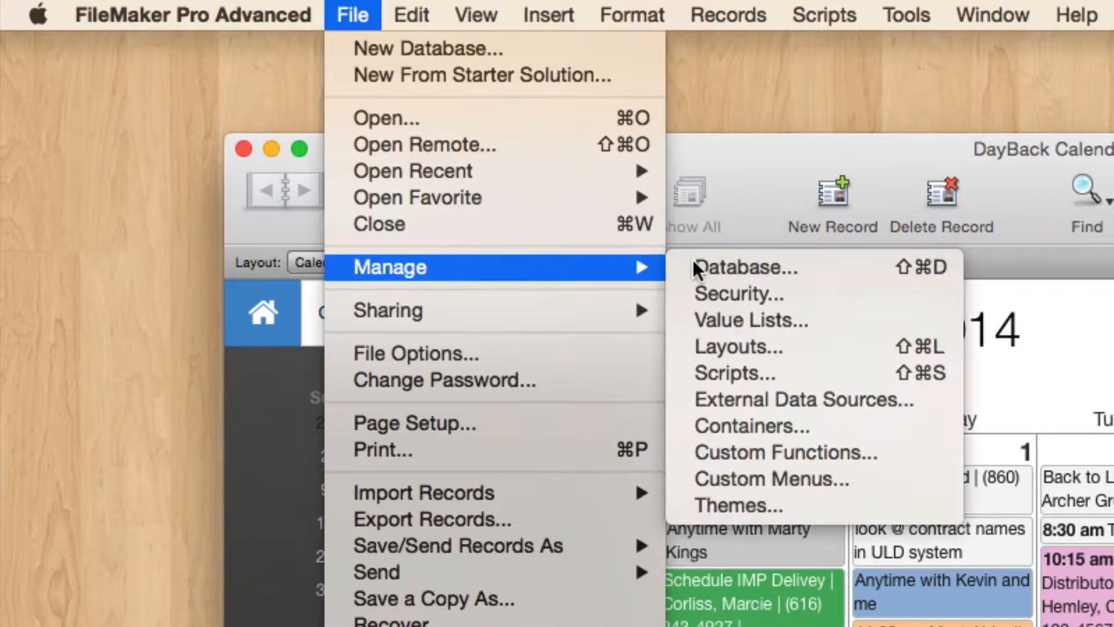
{"action": "left_click", "coordinate": [746, 267]}
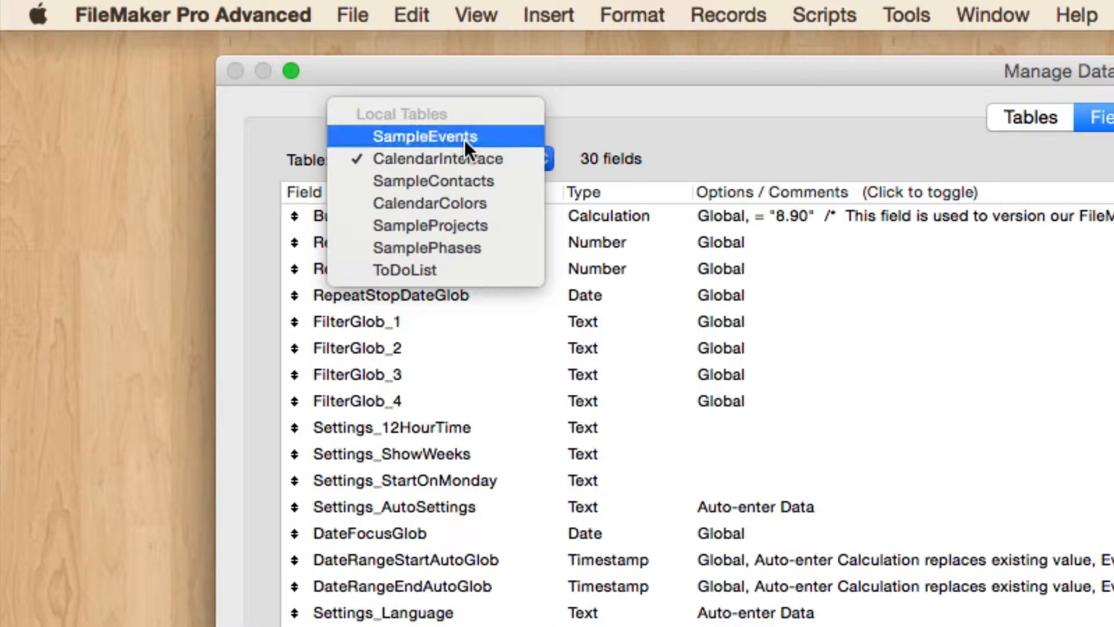
{"action": "left_click", "coordinate": [425, 135]}
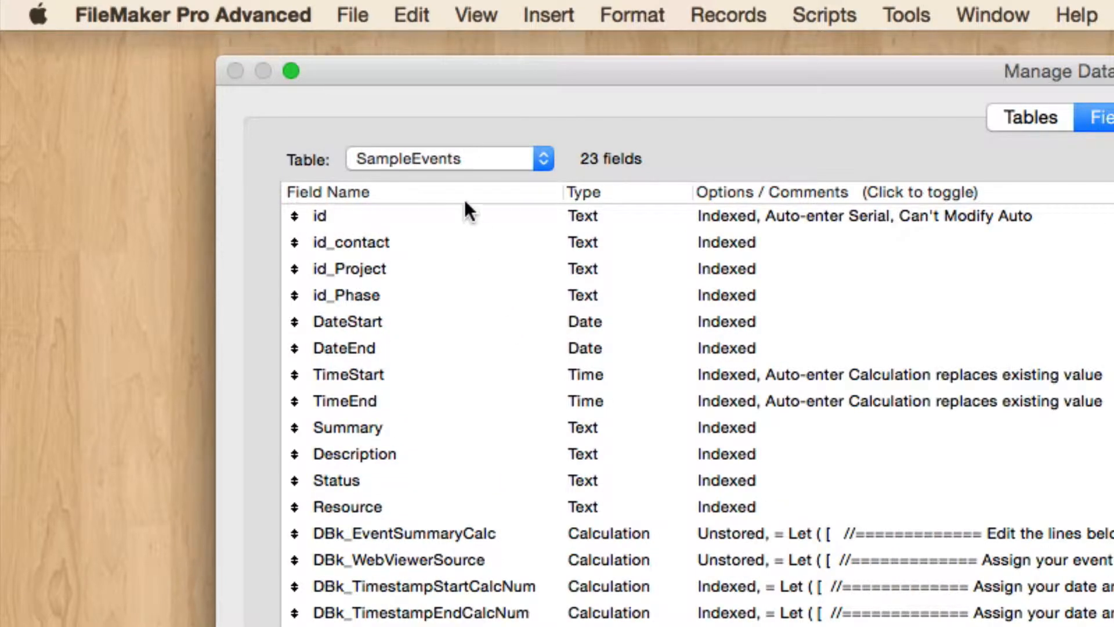
{"action": "scroll", "scroll_direction": "down", "scroll_amount": 3}
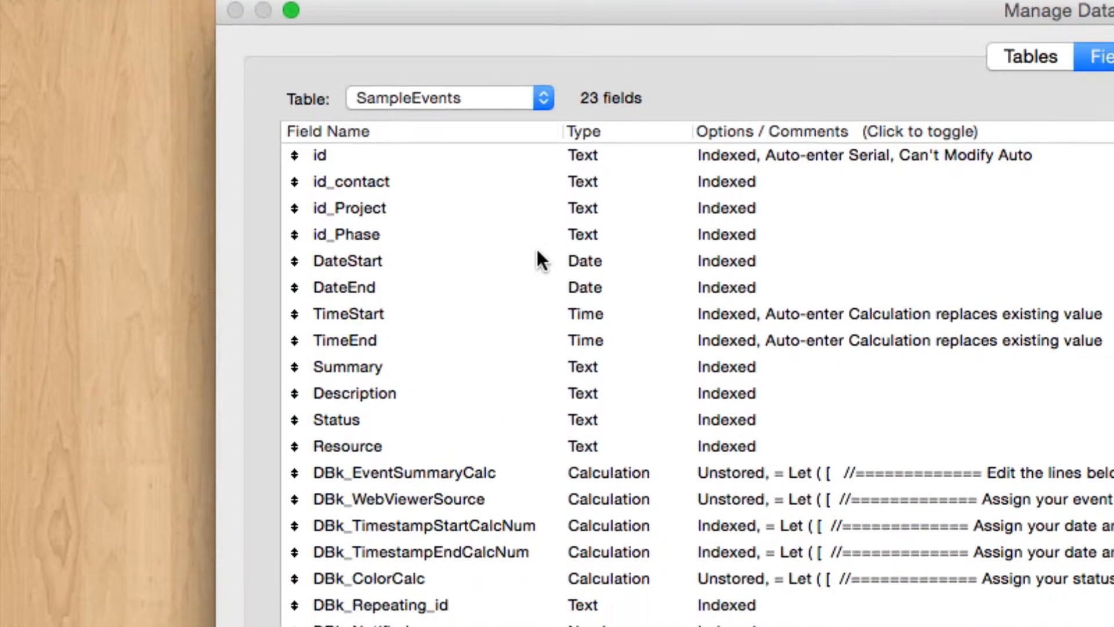
{"action": "left_click", "coordinate": [405, 473]}
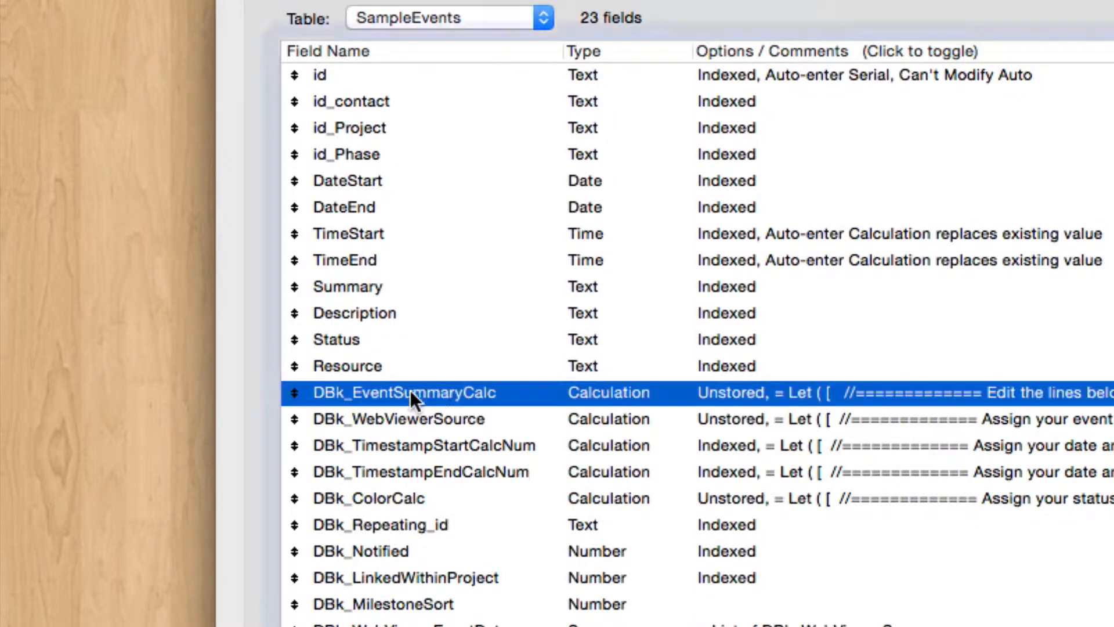
{"action": "mouse_move", "coordinate": [465, 401]}
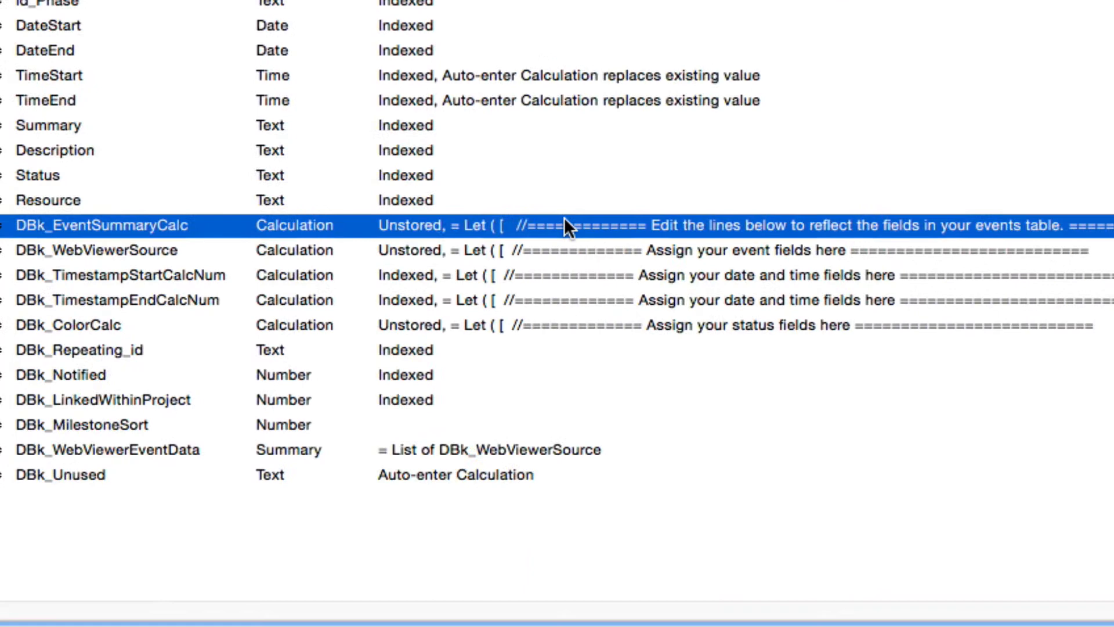
Step: Open DBk_EventSummaryCalc's formula and select its Summary and contact email references for replacement
{"action": "double_click", "coordinate": [100, 225]}
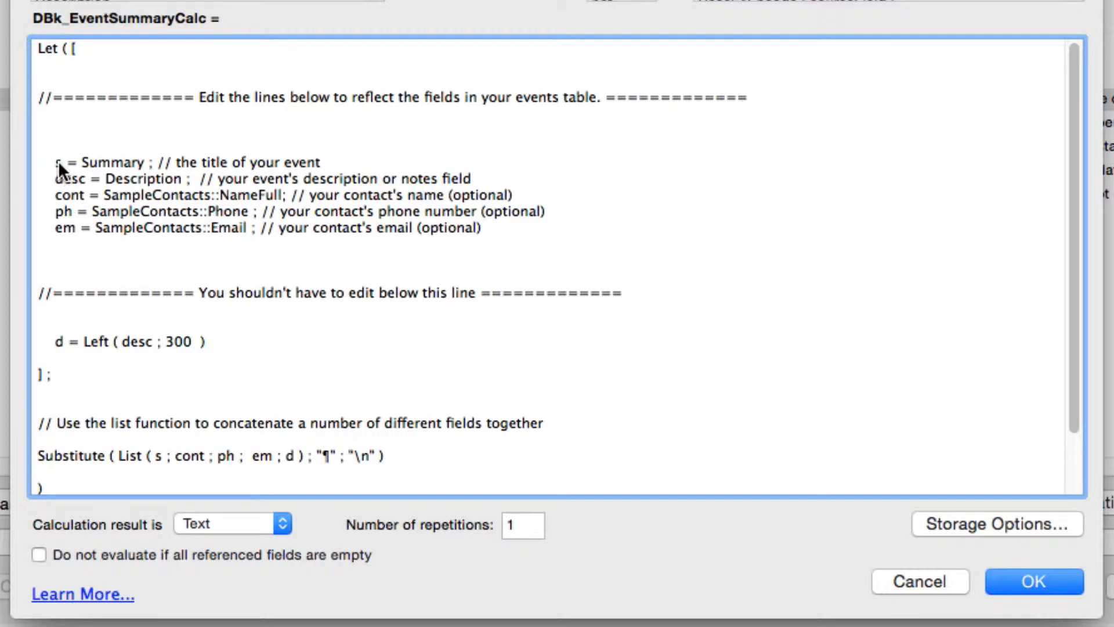
{"action": "mouse_move", "coordinate": [60, 178]}
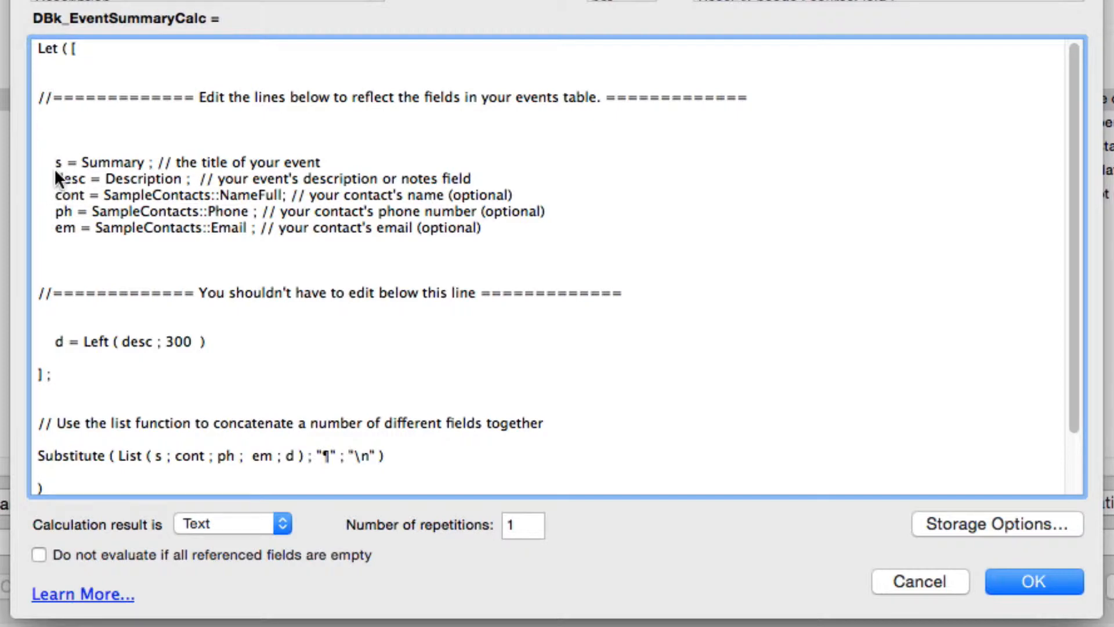
{"action": "double_click", "coordinate": [111, 162]}
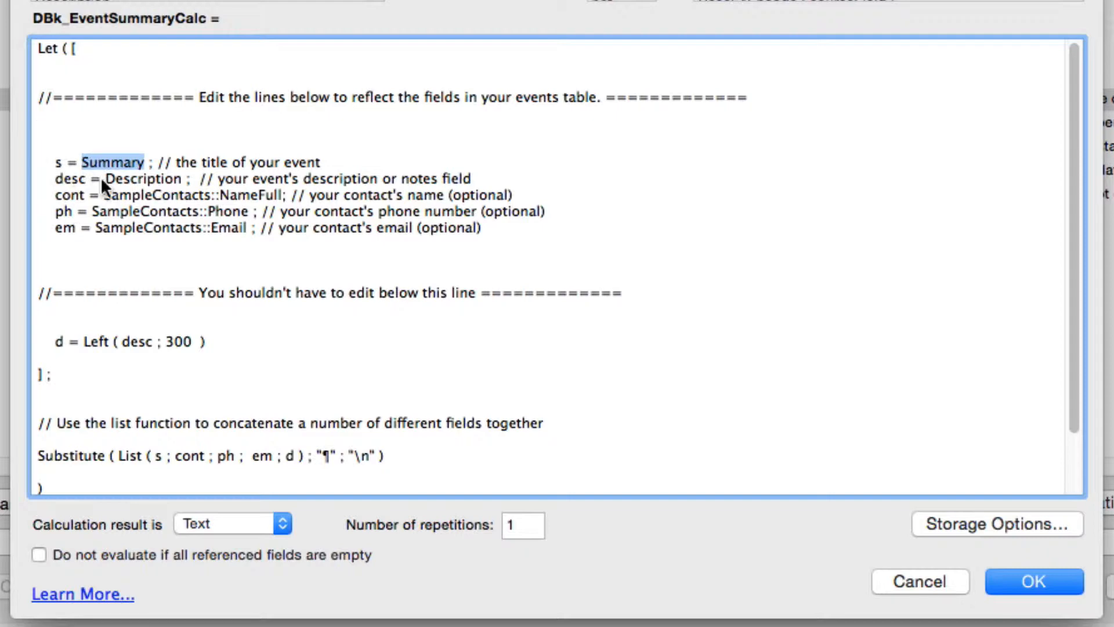
{"action": "mouse_move", "coordinate": [189, 218]}
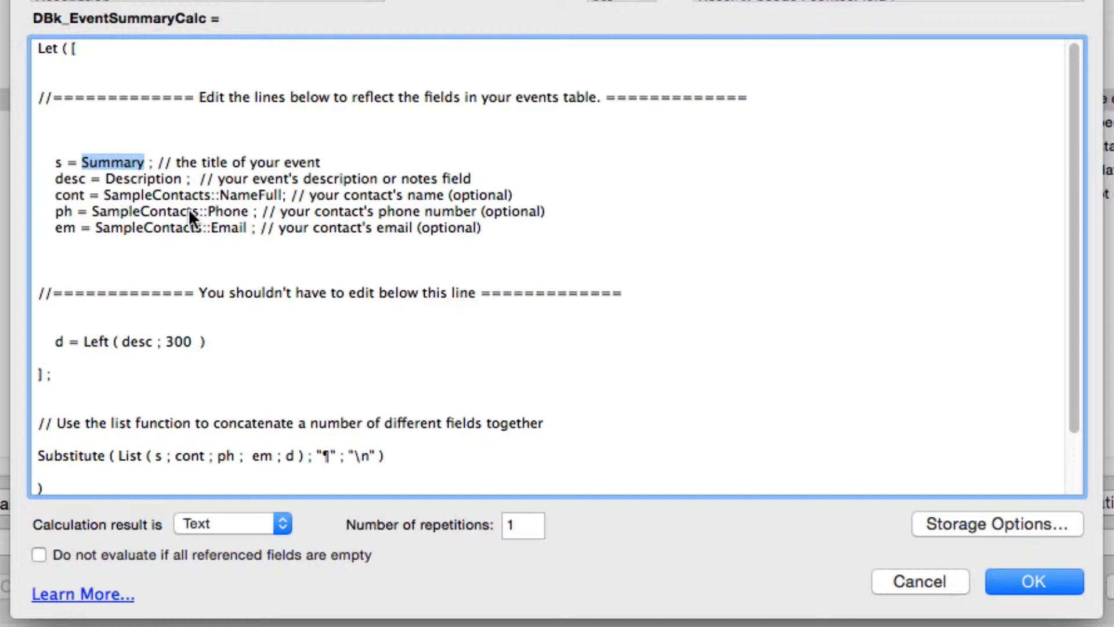
{"action": "mouse_move", "coordinate": [206, 220]}
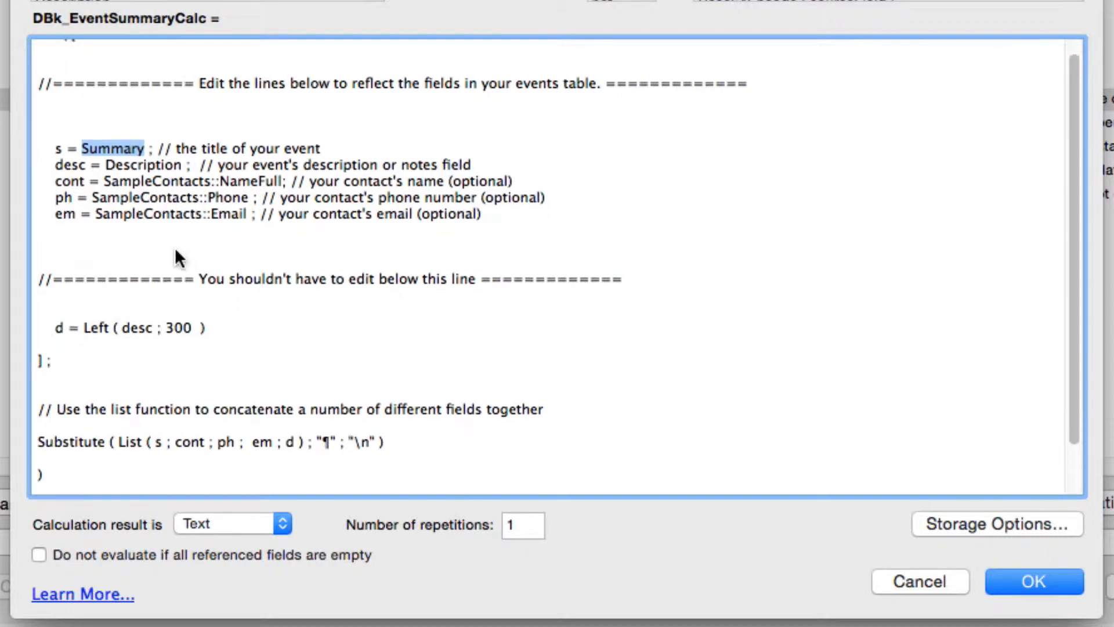
{"action": "mouse_move", "coordinate": [135, 292]}
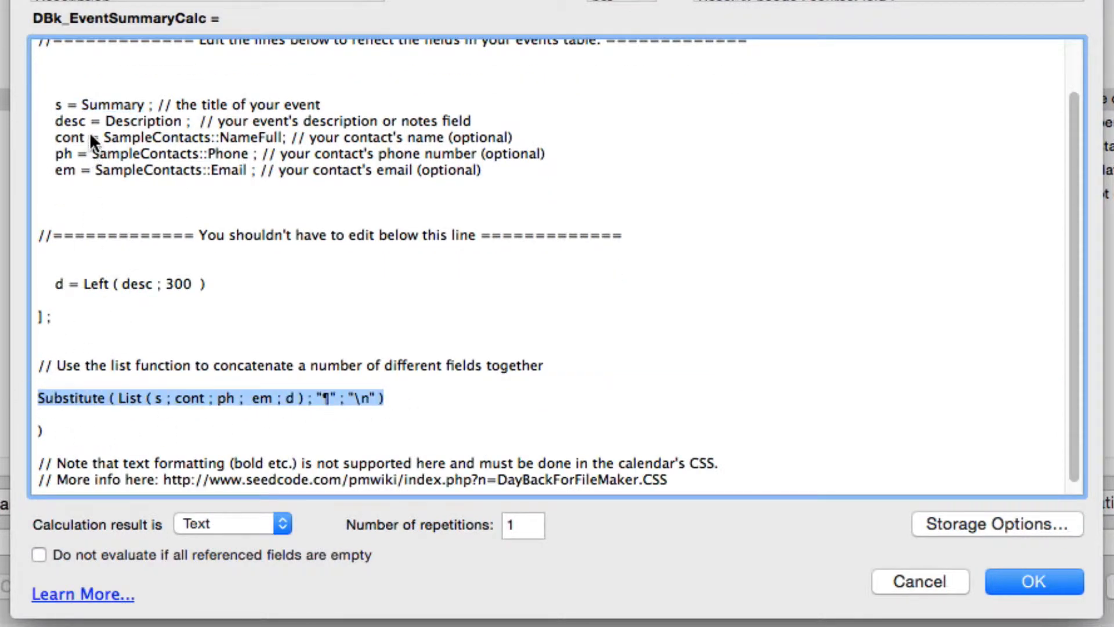
{"action": "mouse_move", "coordinate": [50, 114]}
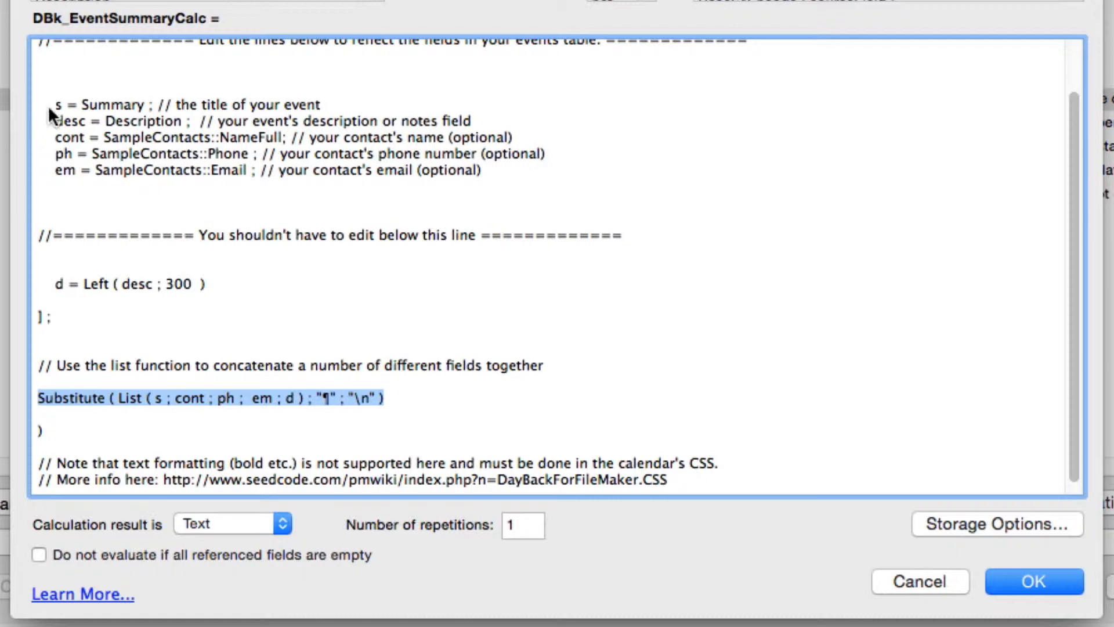
{"action": "left_click", "coordinate": [142, 398]}
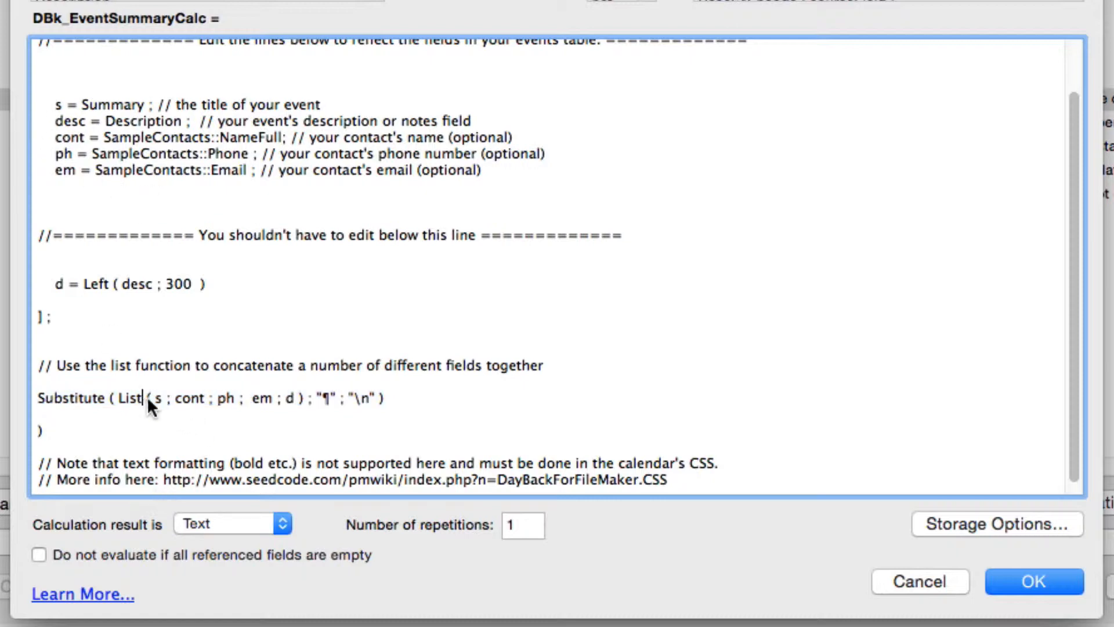
{"action": "mouse_move", "coordinate": [237, 400]}
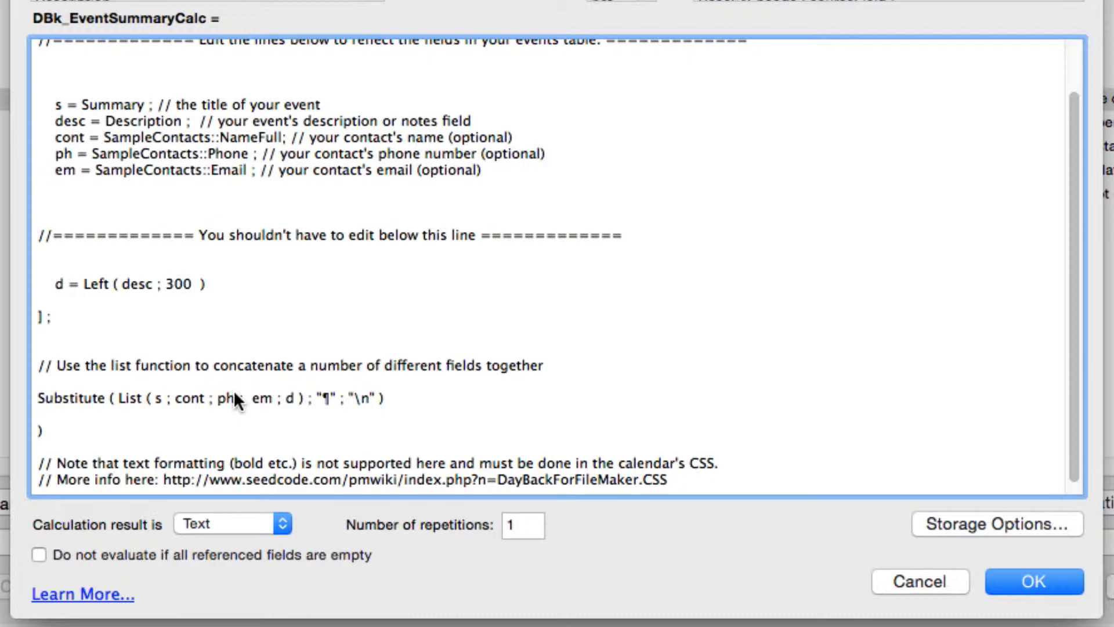
{"action": "mouse_move", "coordinate": [258, 384]}
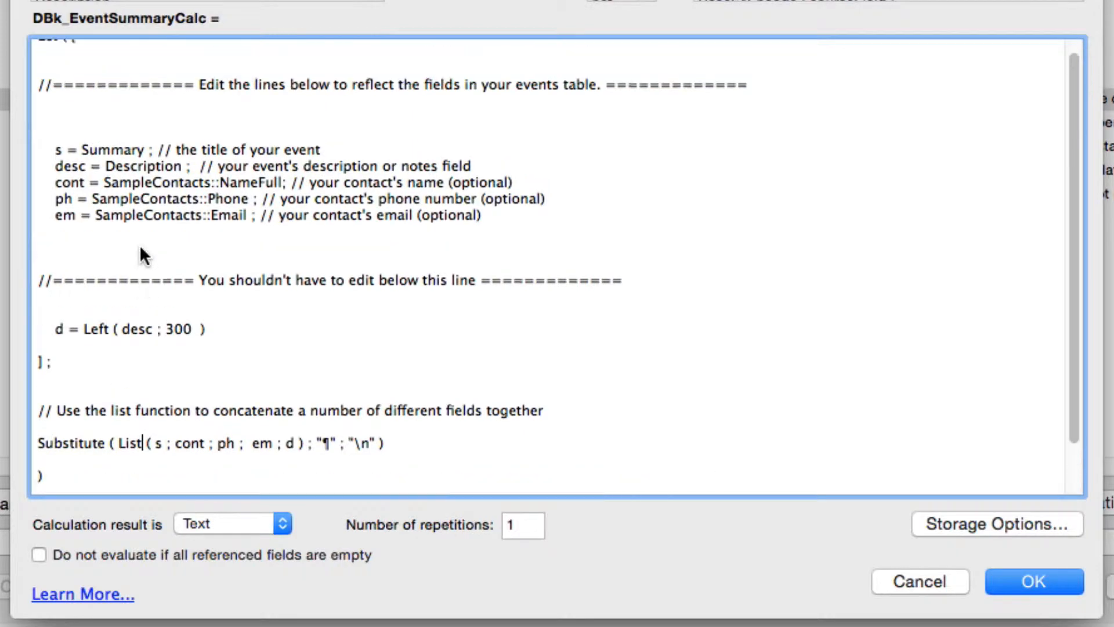
{"action": "mouse_move", "coordinate": [248, 221]}
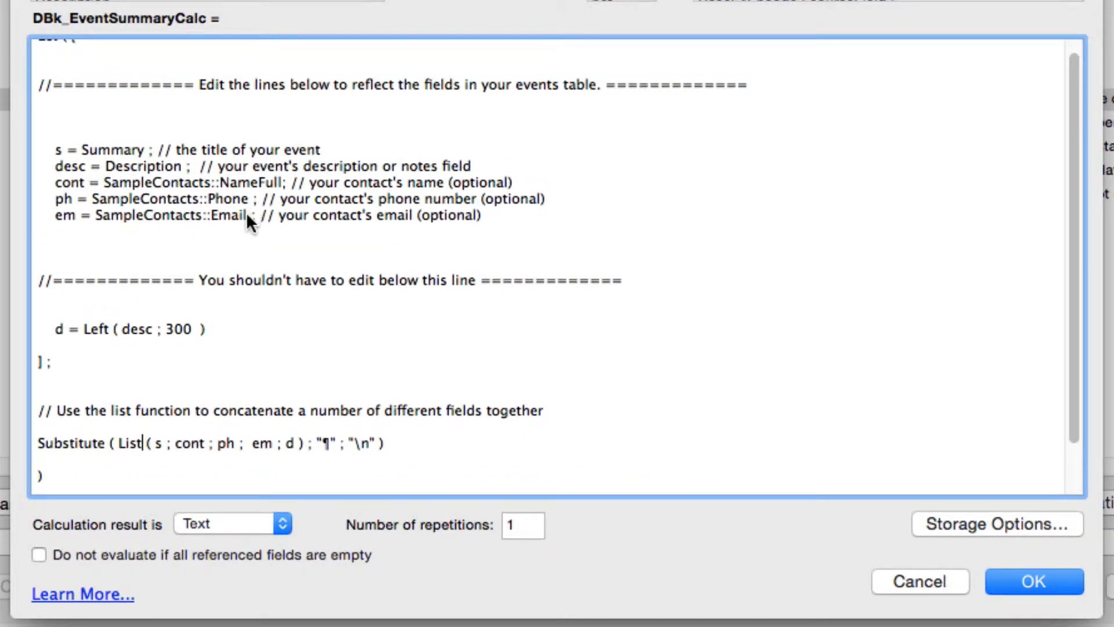
{"action": "double_click", "coordinate": [171, 215]}
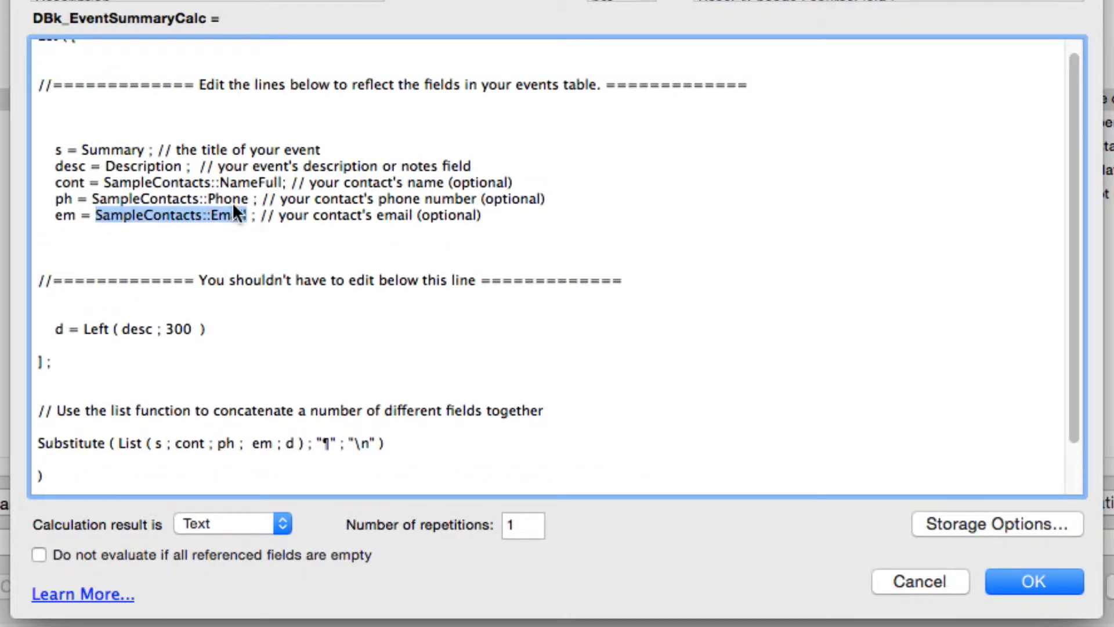
Step: Blank the contact, phone and email variables in the summary calculation with ""
{"action": "type", "text": "\"\""}
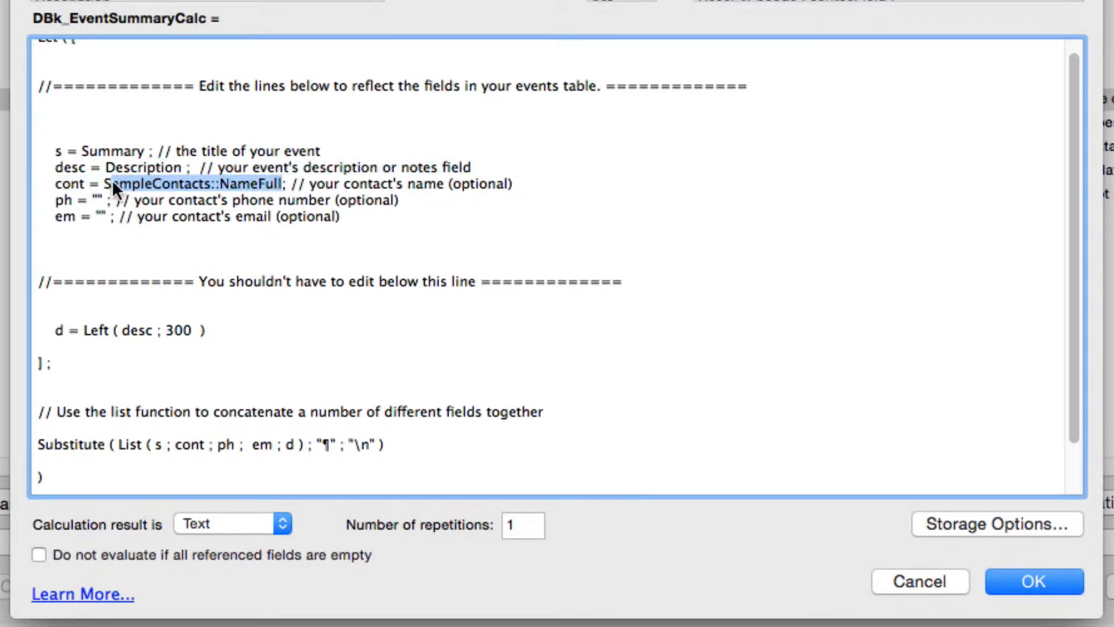
{"action": "type", "text": "\"\""}
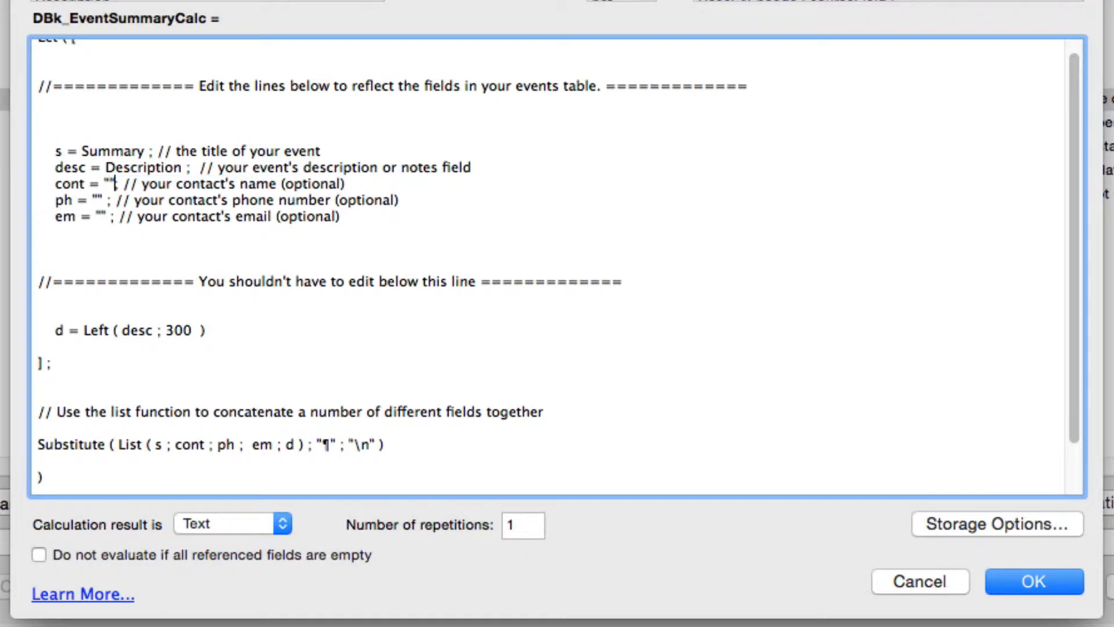
{"action": "mouse_move", "coordinate": [96, 154]}
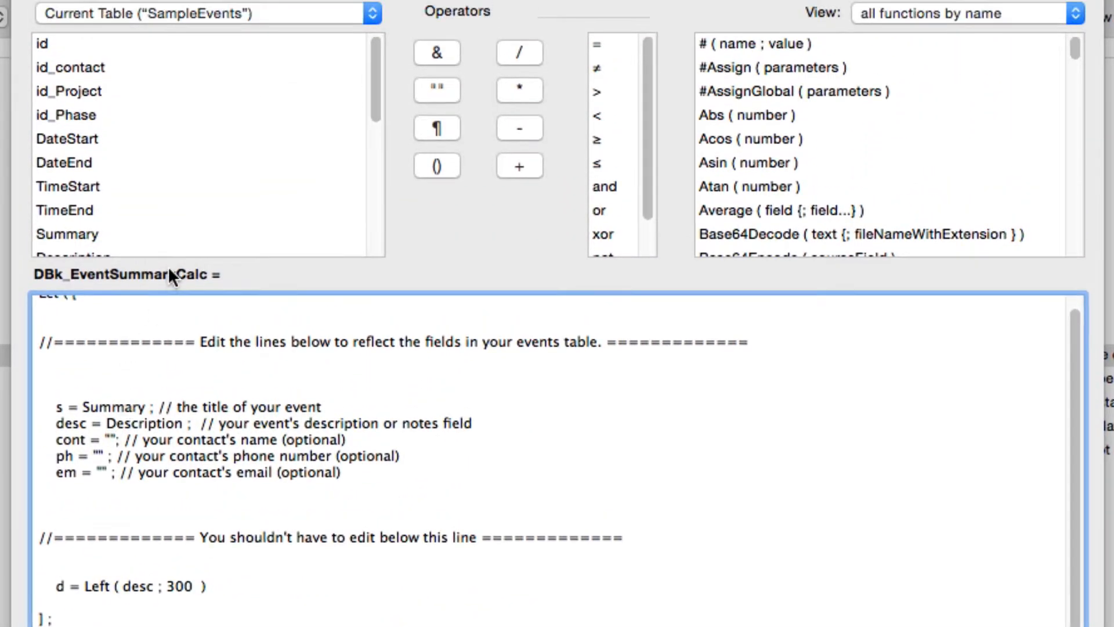
{"action": "scroll", "scroll_direction": "down", "scroll_amount": 3}
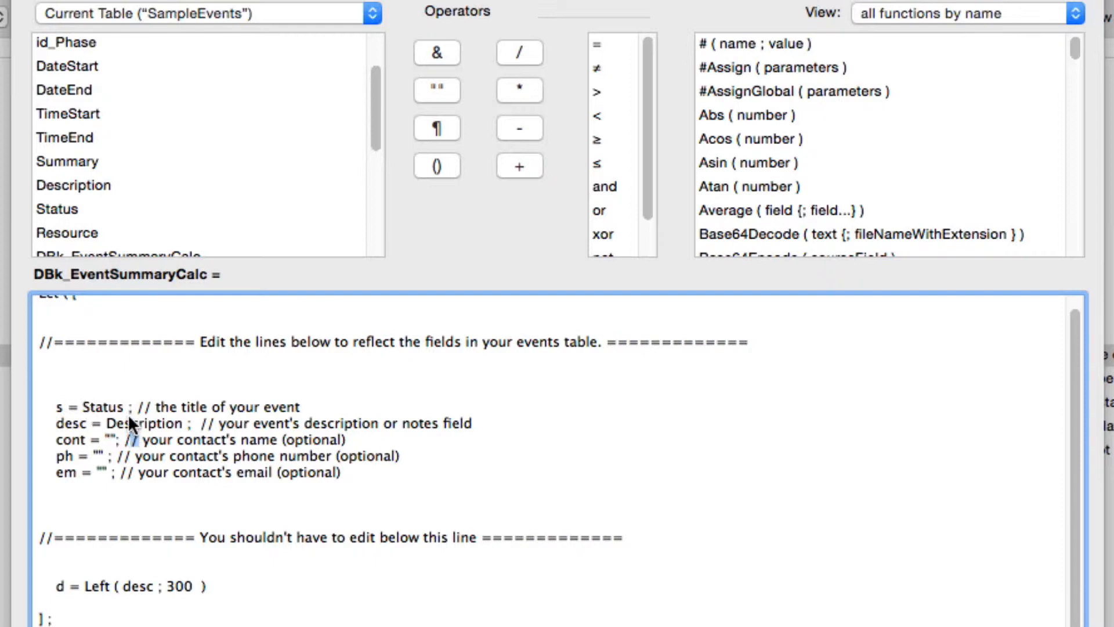
Step: Map the event description to the Summary field and confirm the calculation
{"action": "double_click", "coordinate": [144, 423]}
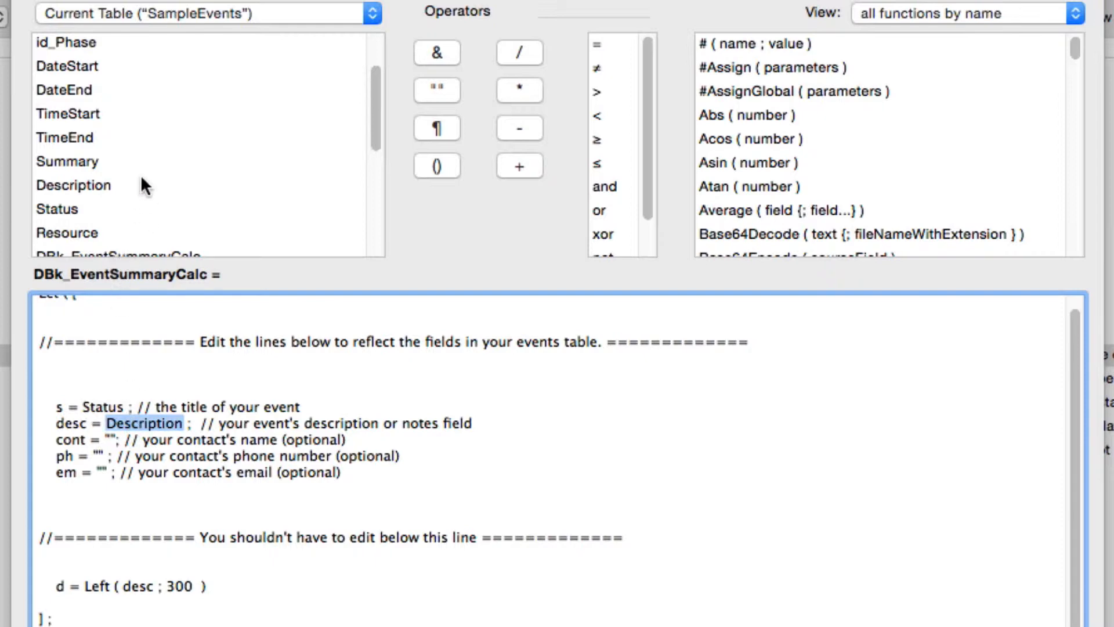
{"action": "left_click", "coordinate": [67, 230]}
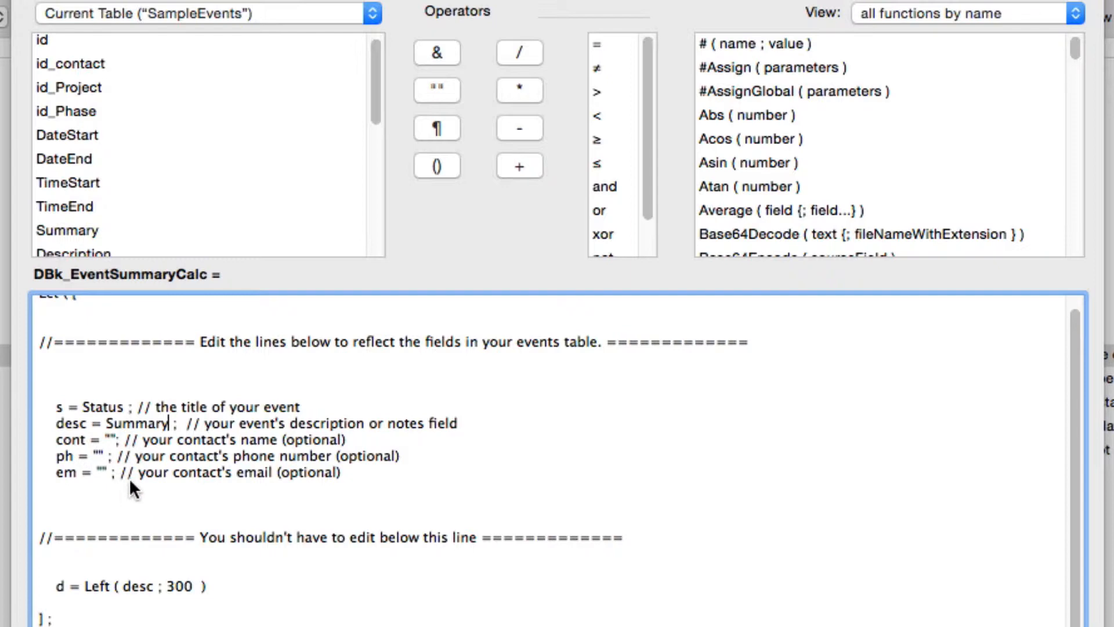
{"action": "scroll", "scroll_direction": "down", "scroll_amount": 3}
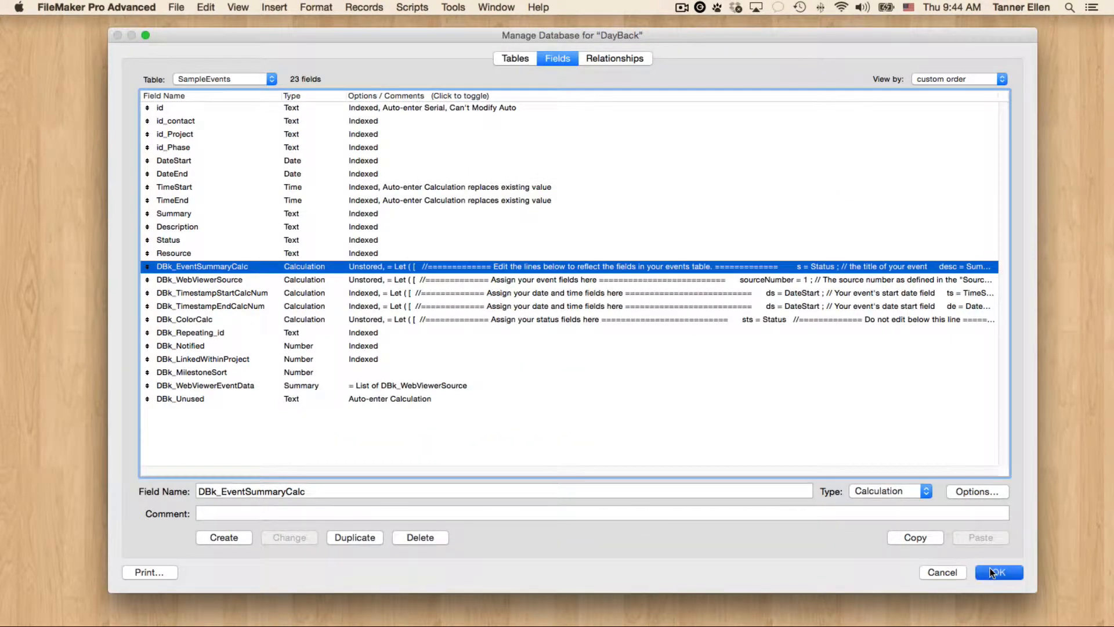
{"action": "left_click", "coordinate": [999, 572]}
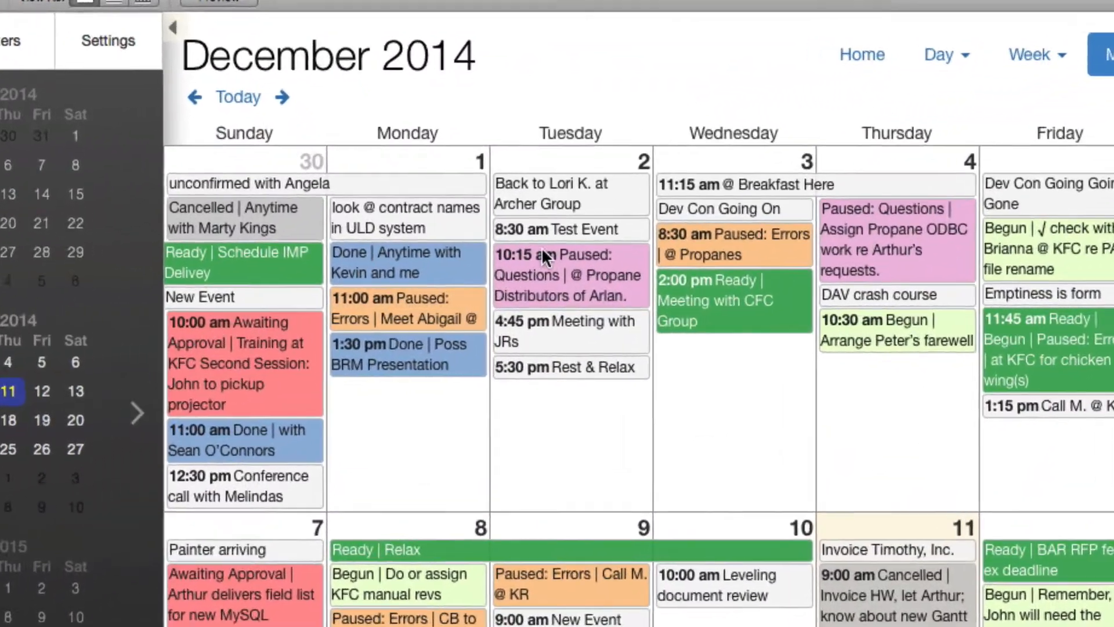
{"action": "scroll", "scroll_direction": "down", "scroll_amount": 3}
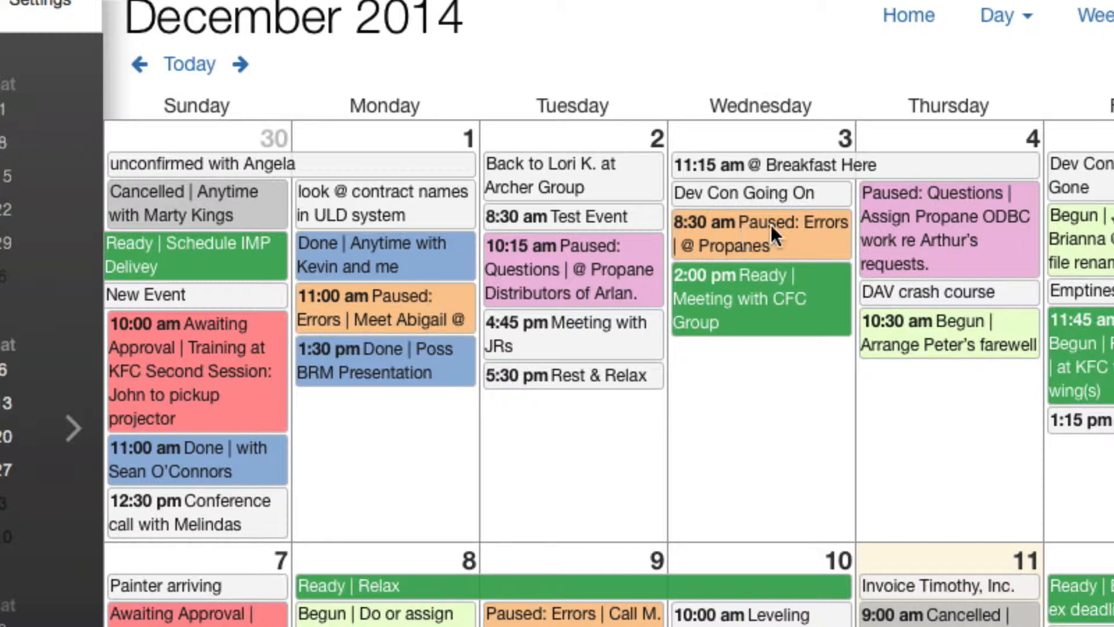
{"action": "mouse_move", "coordinate": [823, 233]}
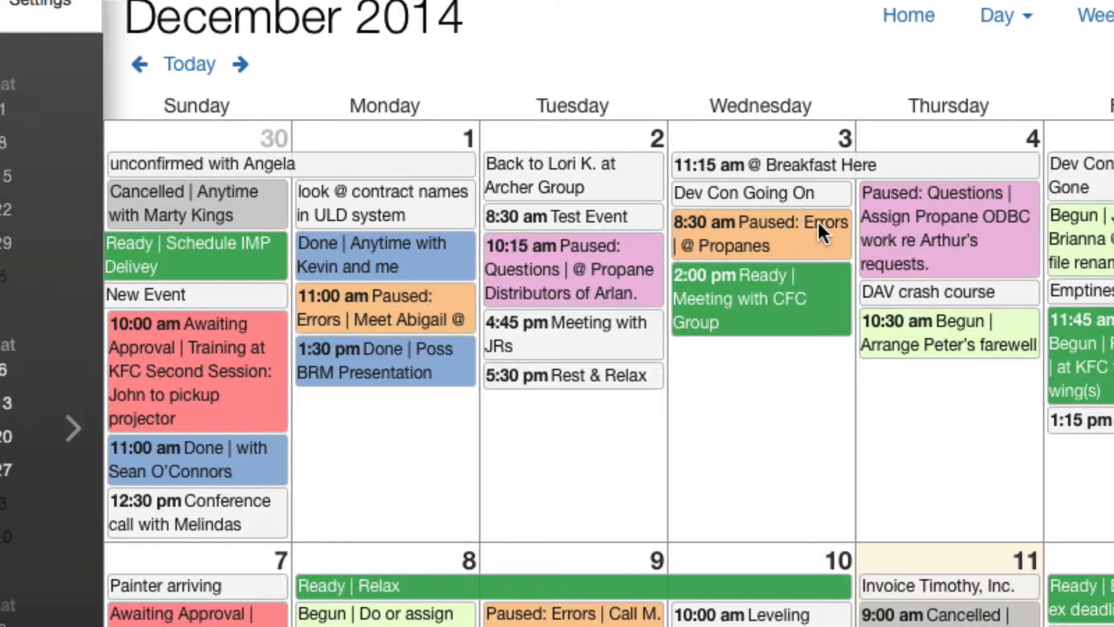
{"action": "mouse_move", "coordinate": [675, 255]}
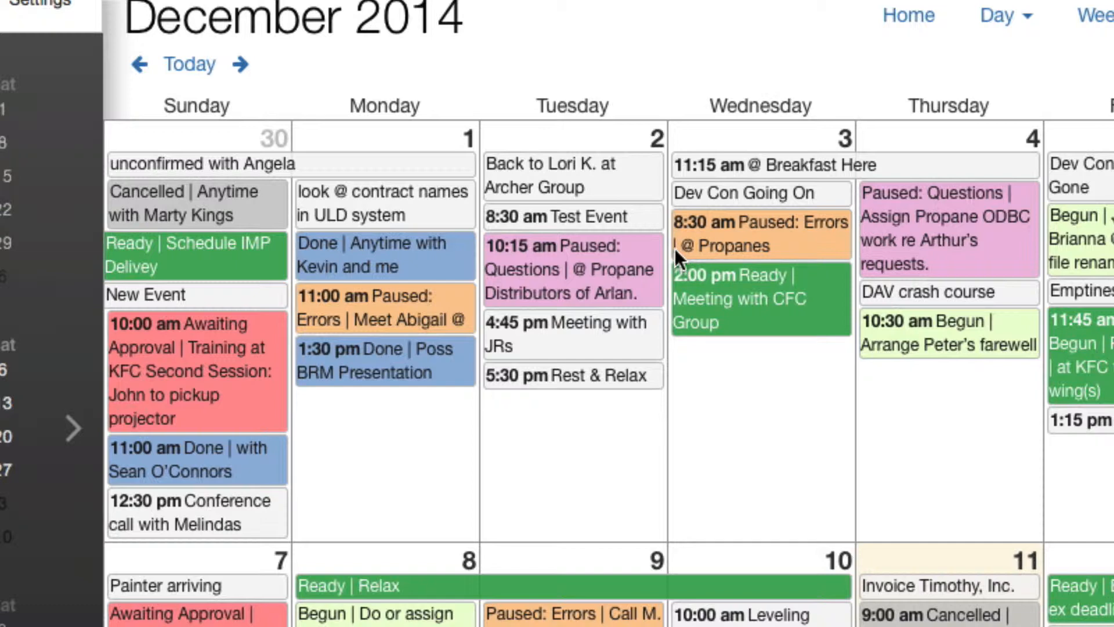
{"action": "mouse_move", "coordinate": [695, 251]}
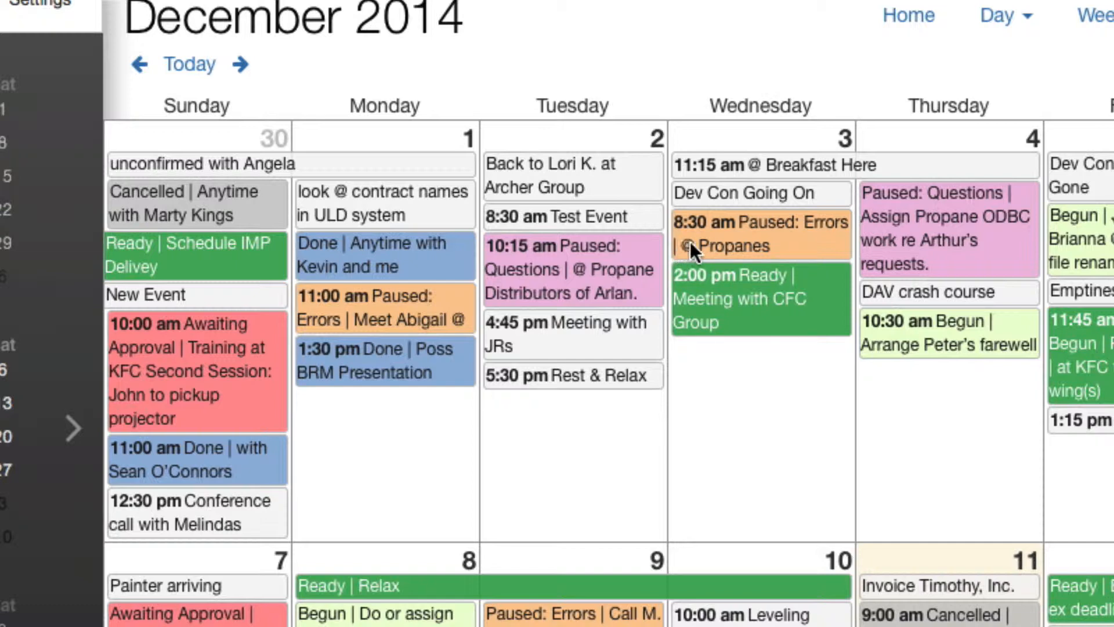
{"action": "mouse_move", "coordinate": [736, 252]}
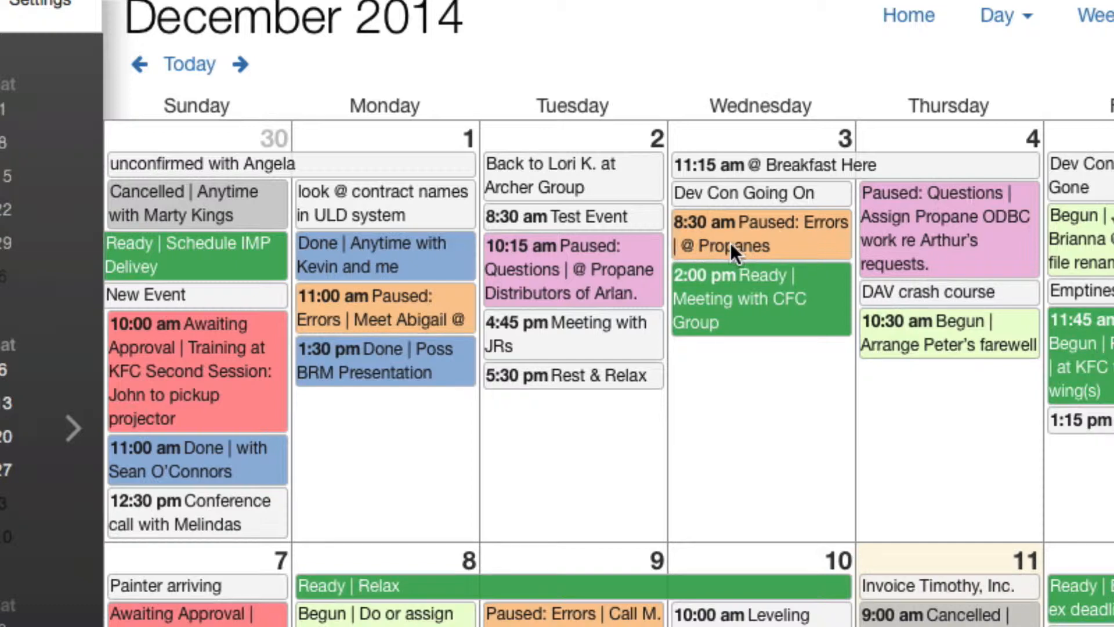
{"action": "mouse_move", "coordinate": [529, 270]}
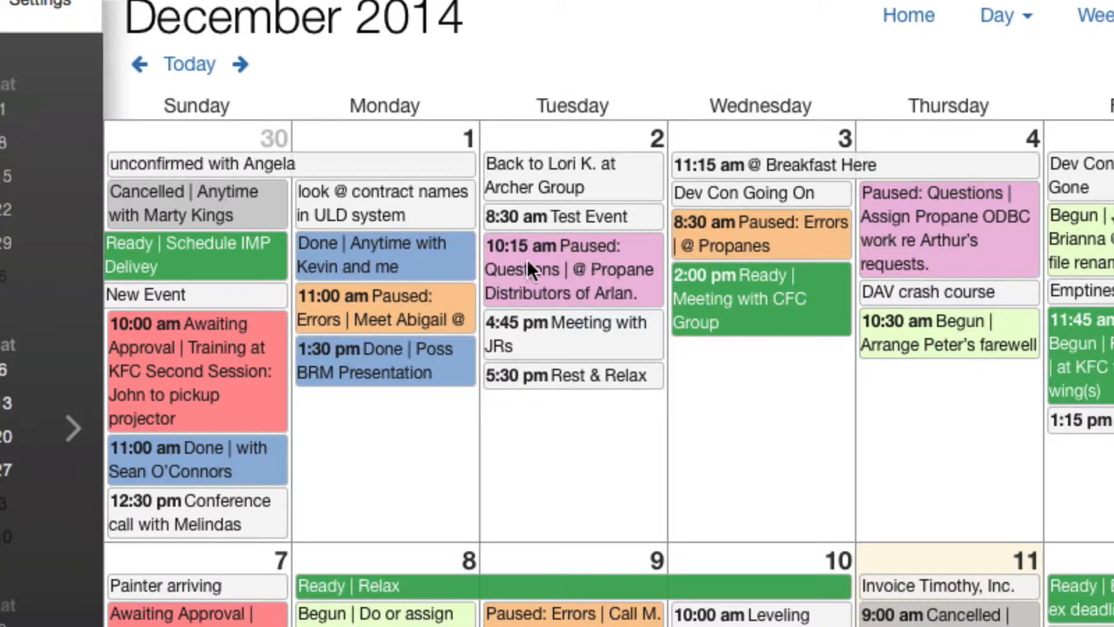
{"action": "mouse_move", "coordinate": [918, 337]}
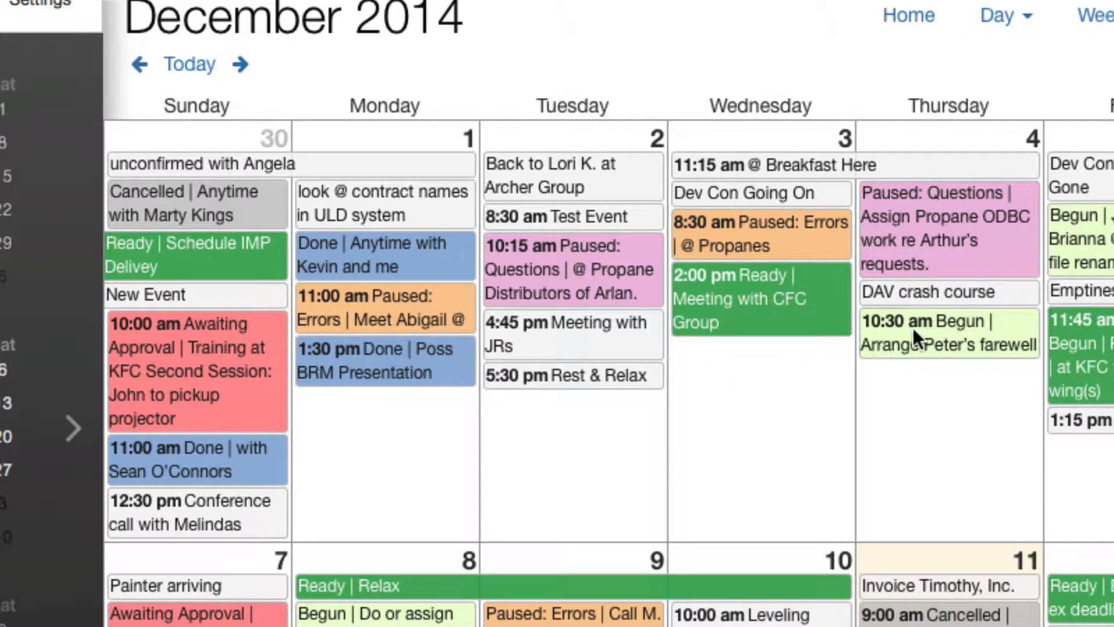
{"action": "mouse_move", "coordinate": [558, 165]}
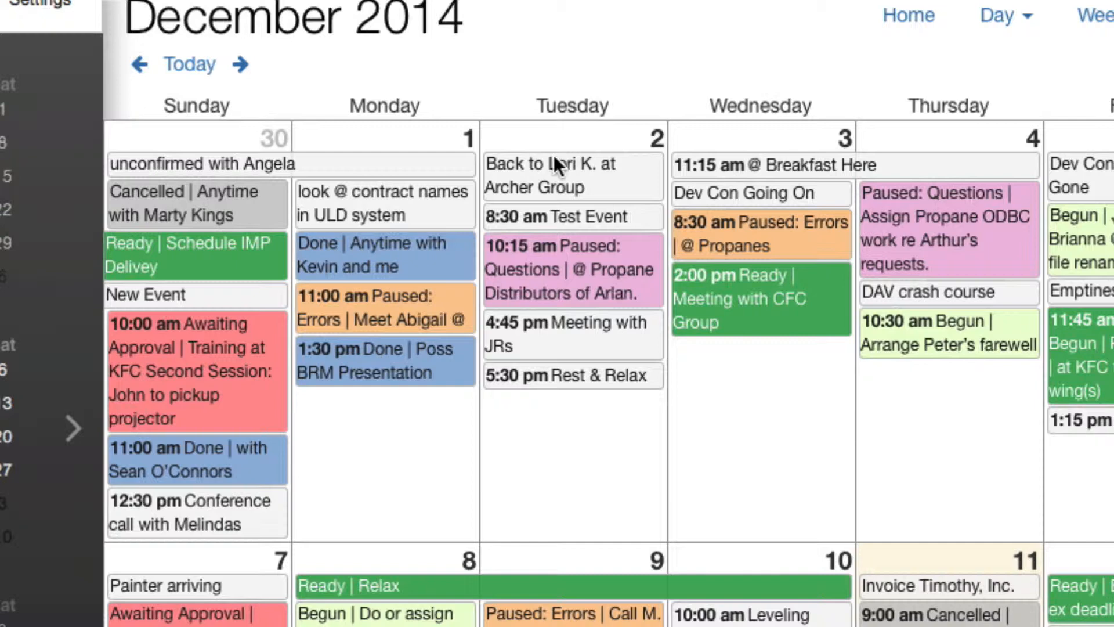
{"action": "mouse_move", "coordinate": [547, 178]}
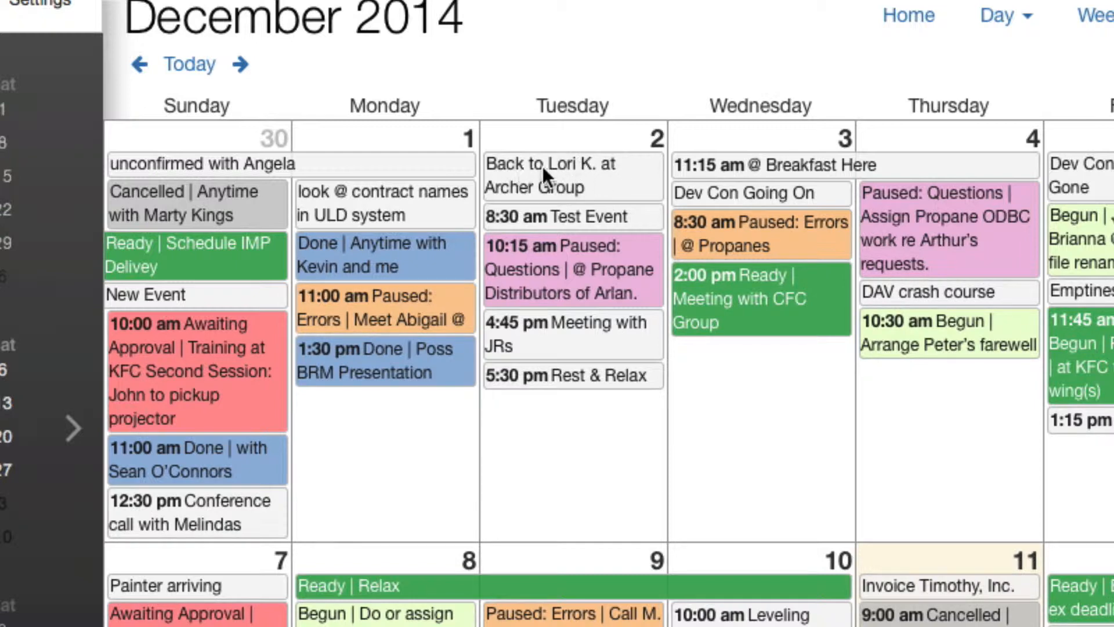
{"action": "mouse_move", "coordinate": [505, 167]}
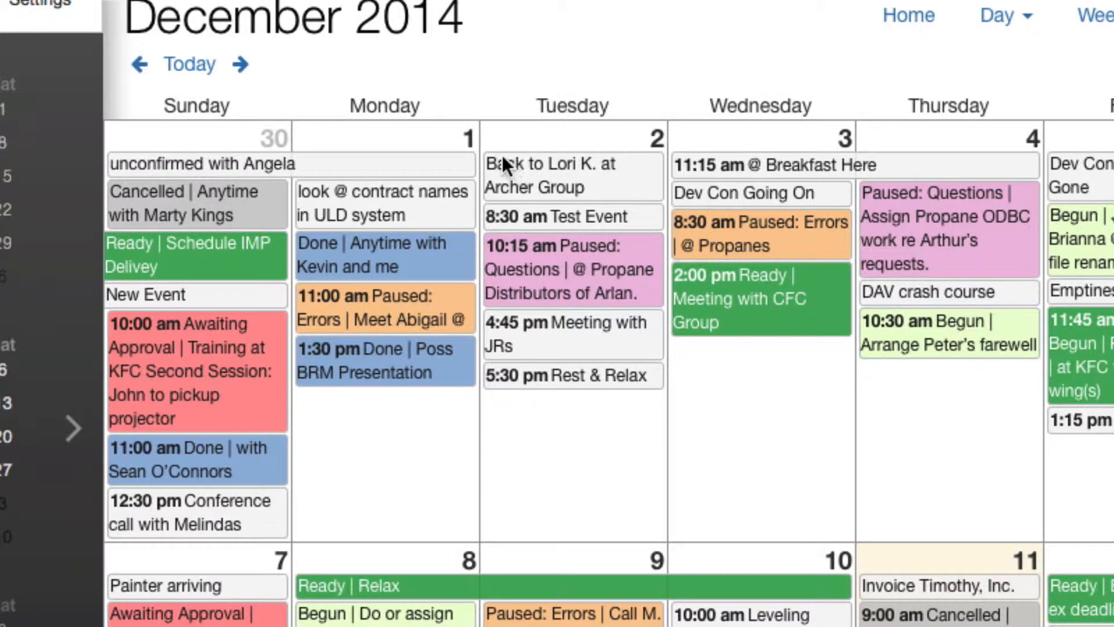
{"action": "mouse_move", "coordinate": [499, 176]}
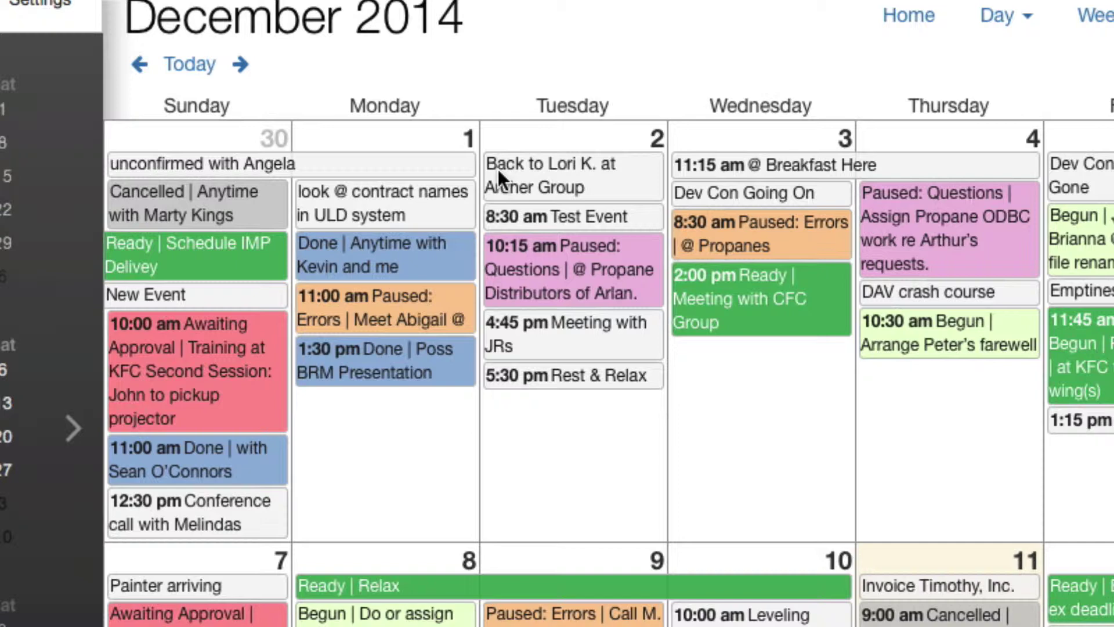
{"action": "mouse_move", "coordinate": [512, 181]}
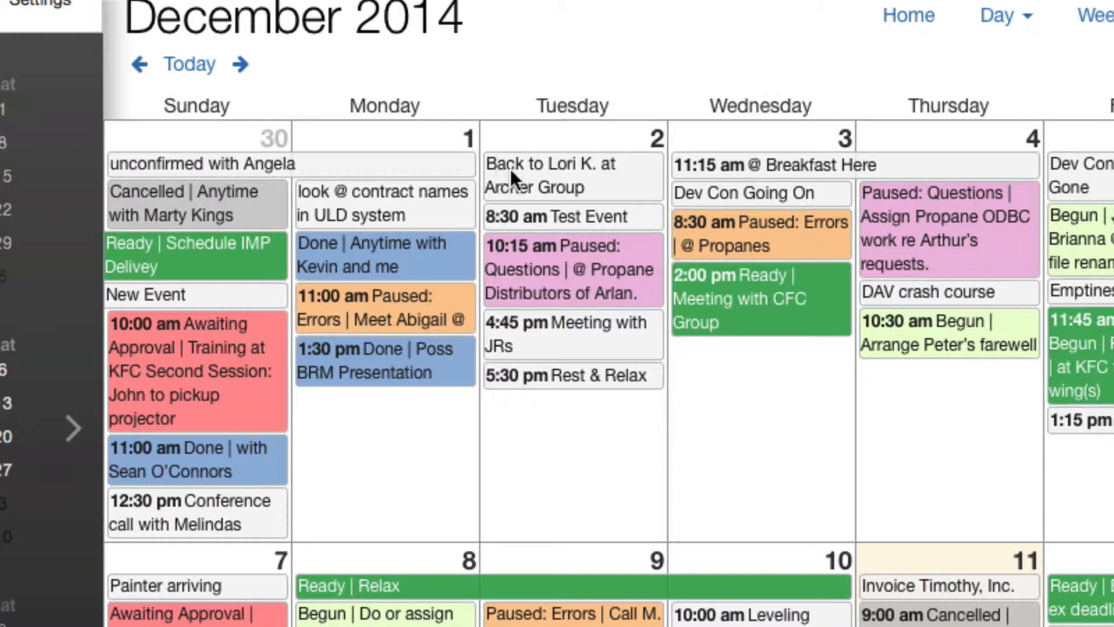
{"action": "mouse_move", "coordinate": [679, 244]}
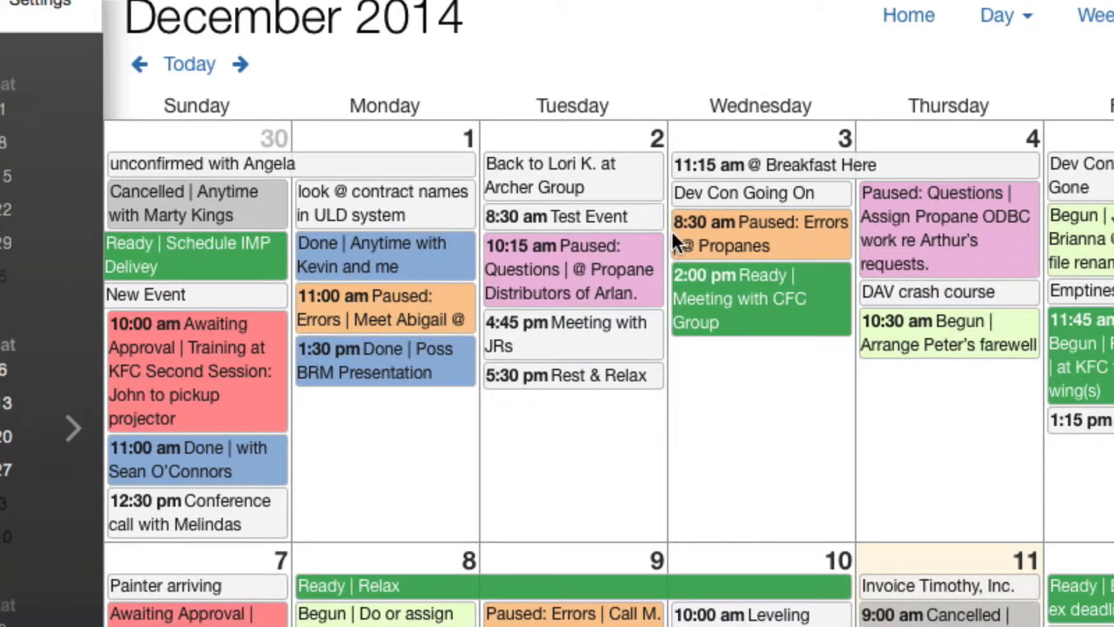
{"action": "mouse_move", "coordinate": [662, 174]}
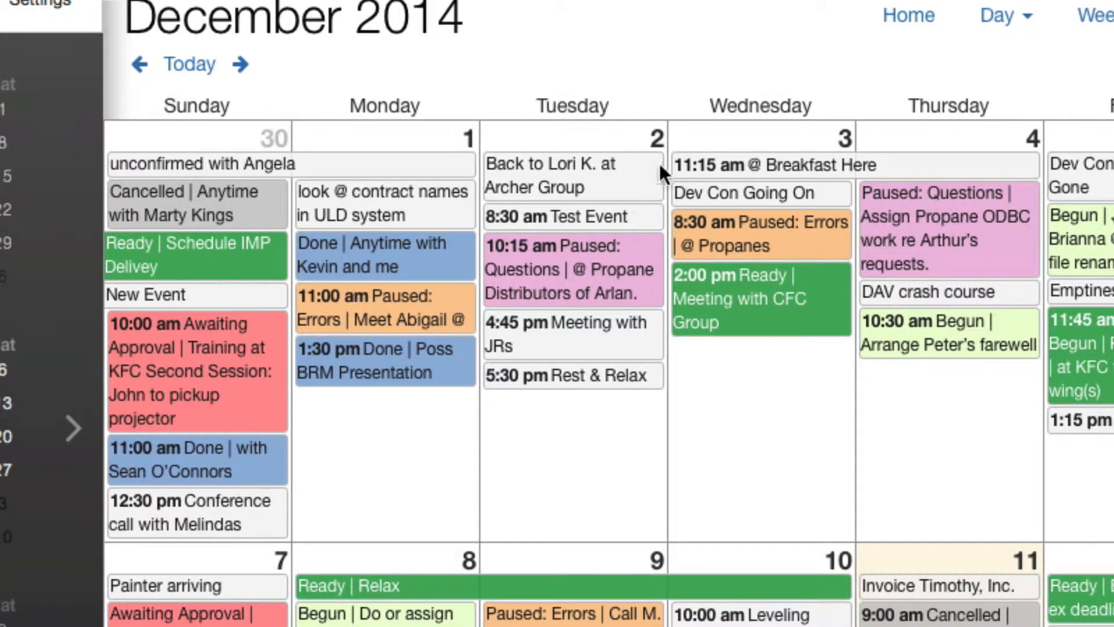
{"action": "mouse_move", "coordinate": [569, 175]}
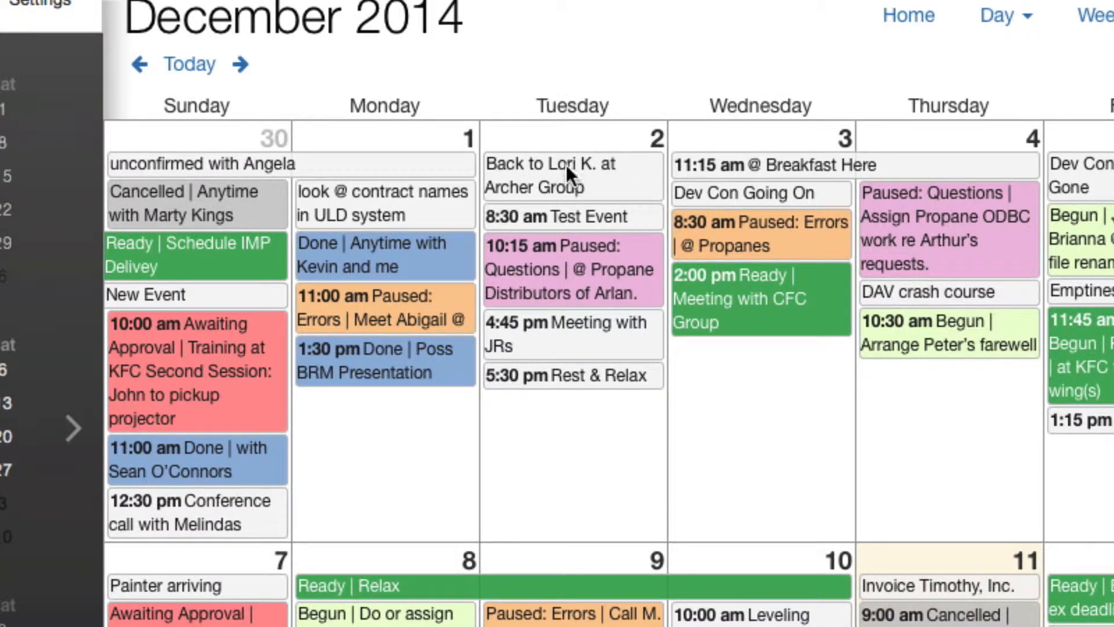
{"action": "mouse_move", "coordinate": [611, 188]}
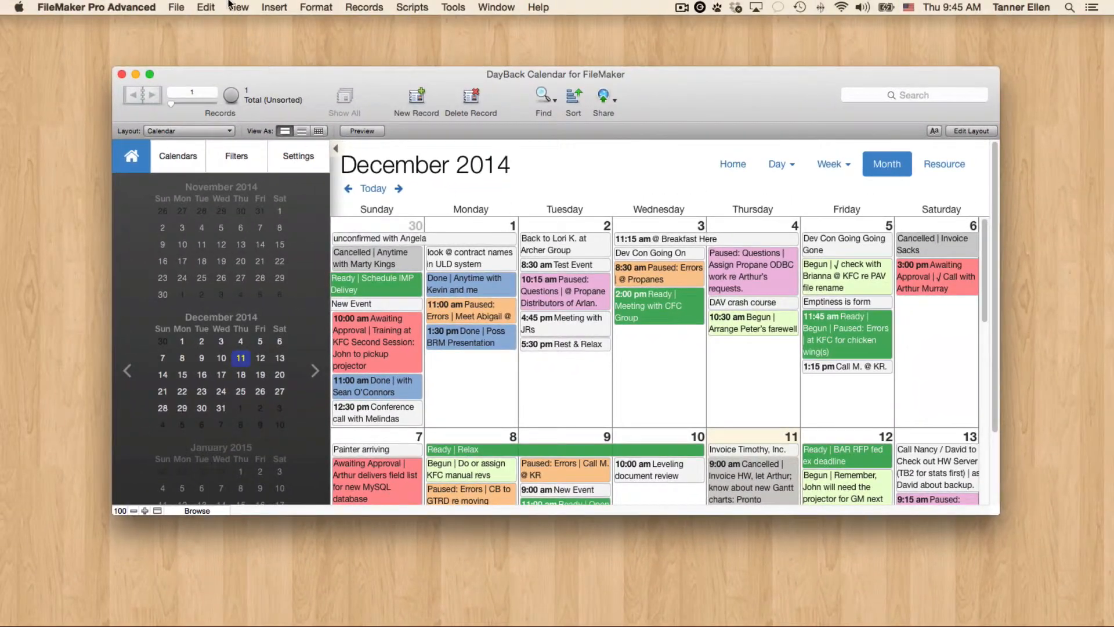
{"action": "mouse_move", "coordinate": [616, 283]}
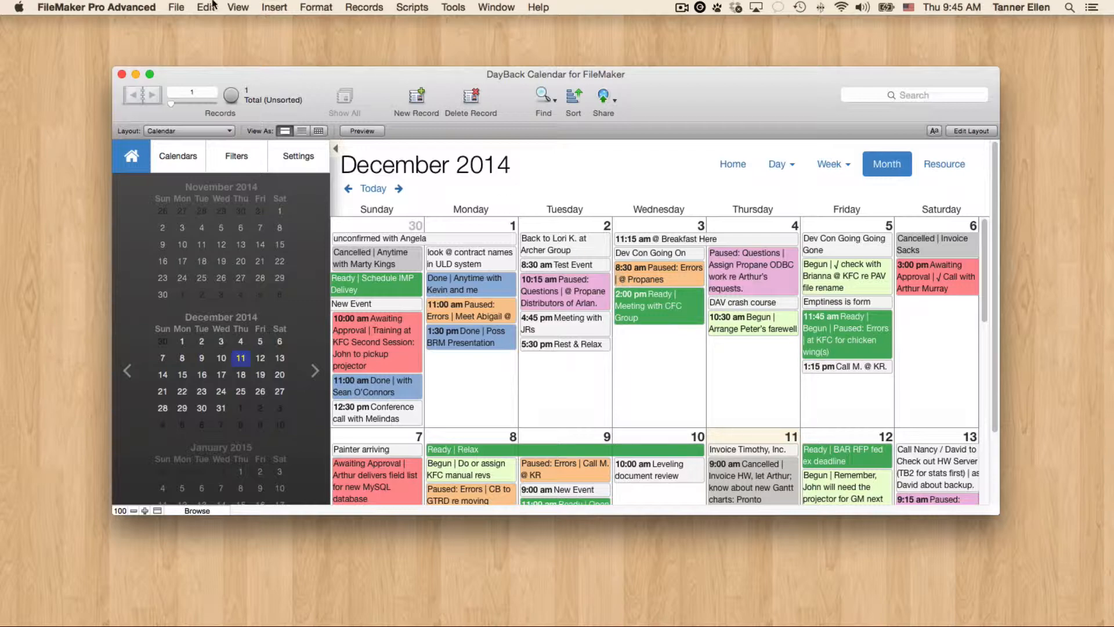
Step: Open the DBk_WebViewerSource calculation of the SampleEvents table for editing
{"action": "left_click", "coordinate": [177, 7]}
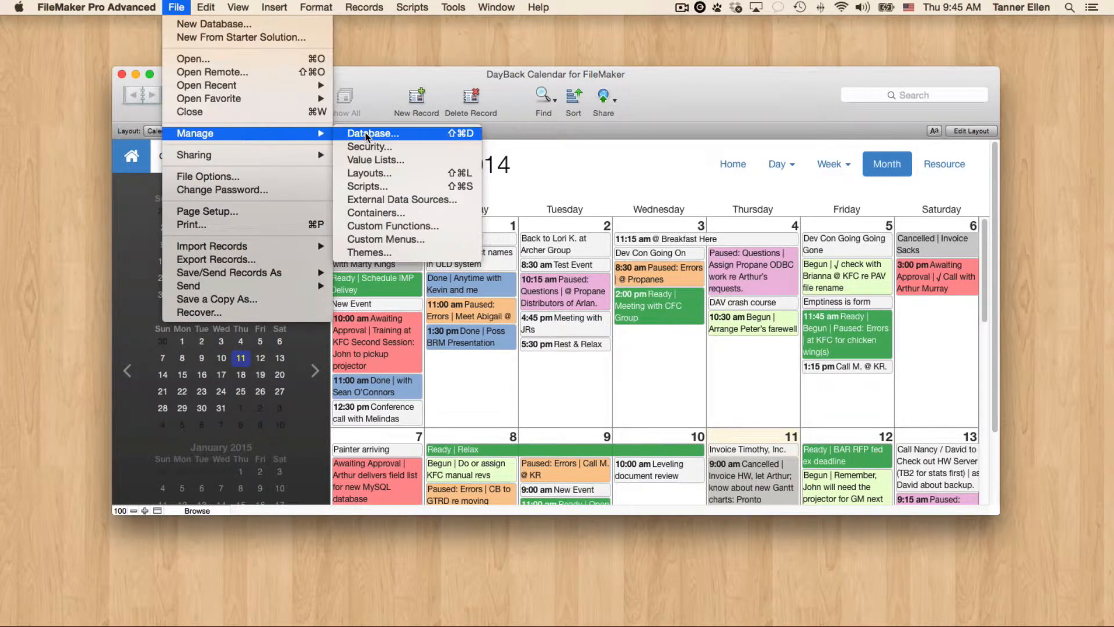
{"action": "left_click", "coordinate": [373, 132]}
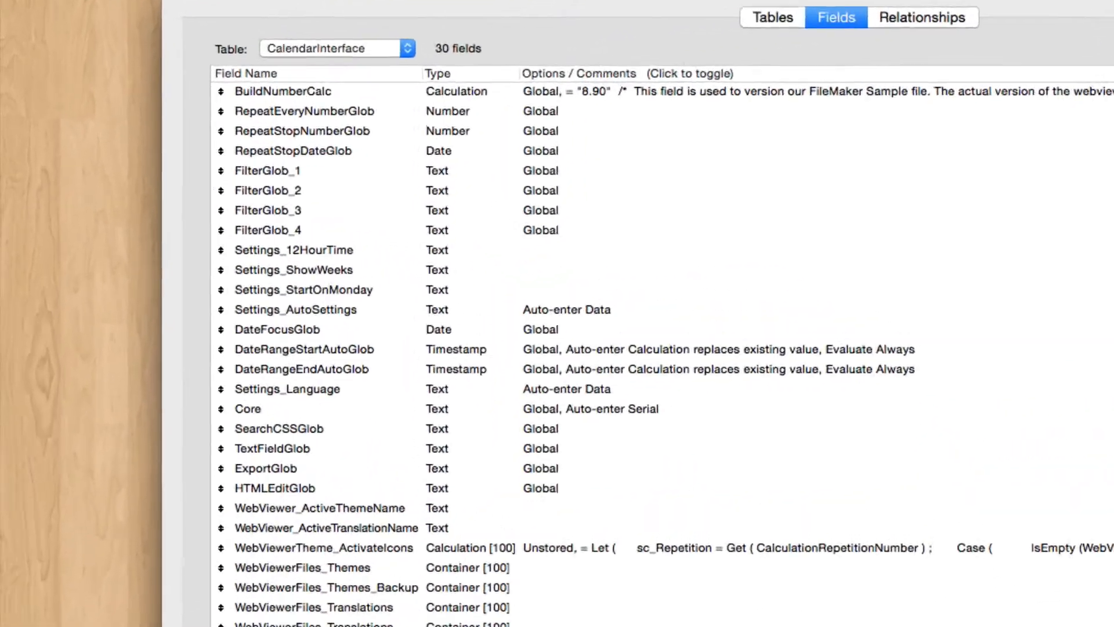
{"action": "left_click", "coordinate": [338, 49]}
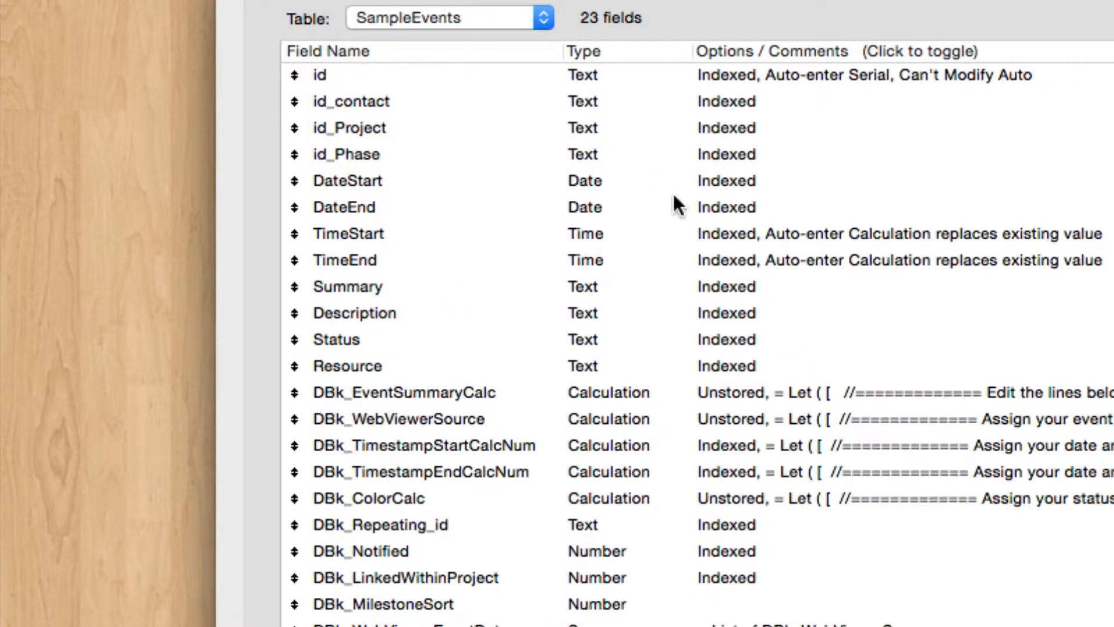
{"action": "mouse_move", "coordinate": [362, 441]}
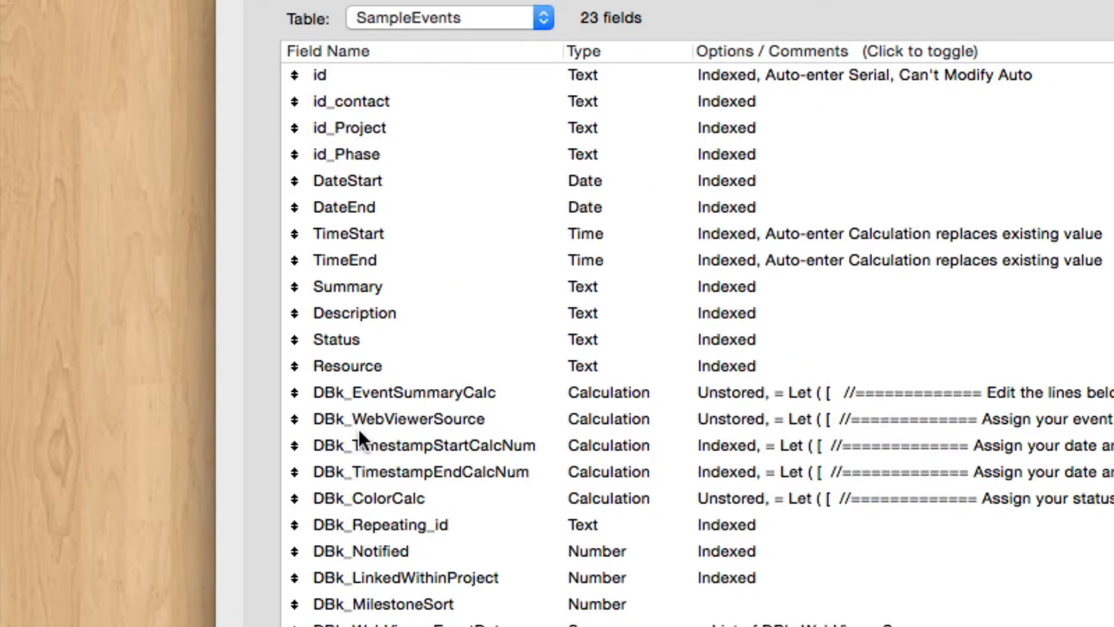
{"action": "double_click", "coordinate": [400, 418]}
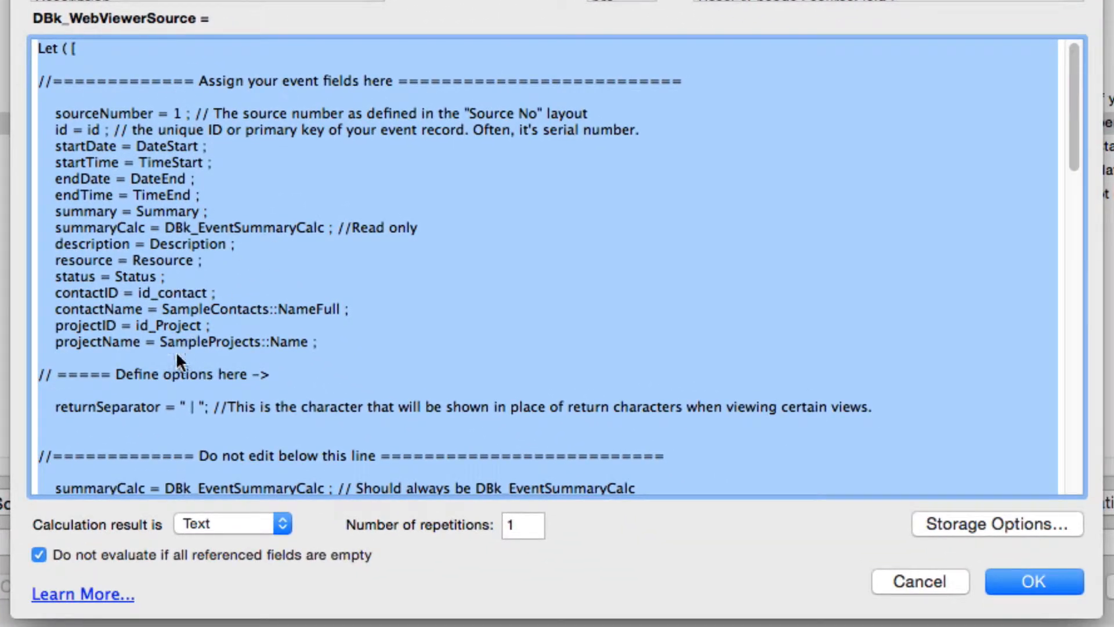
{"action": "mouse_move", "coordinate": [192, 382]}
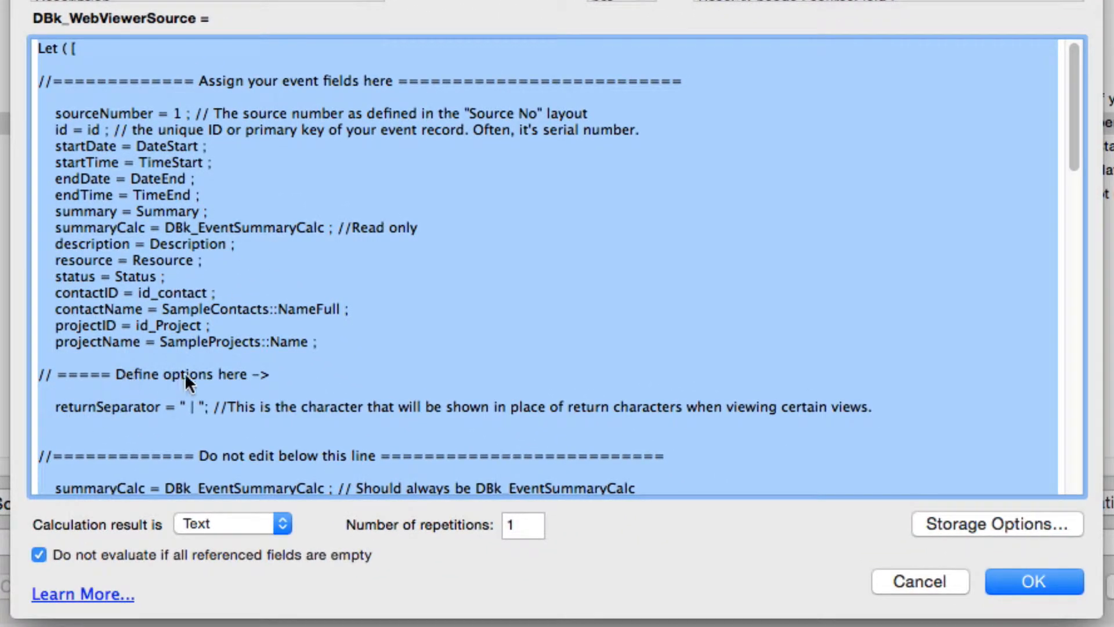
{"action": "mouse_move", "coordinate": [161, 416]}
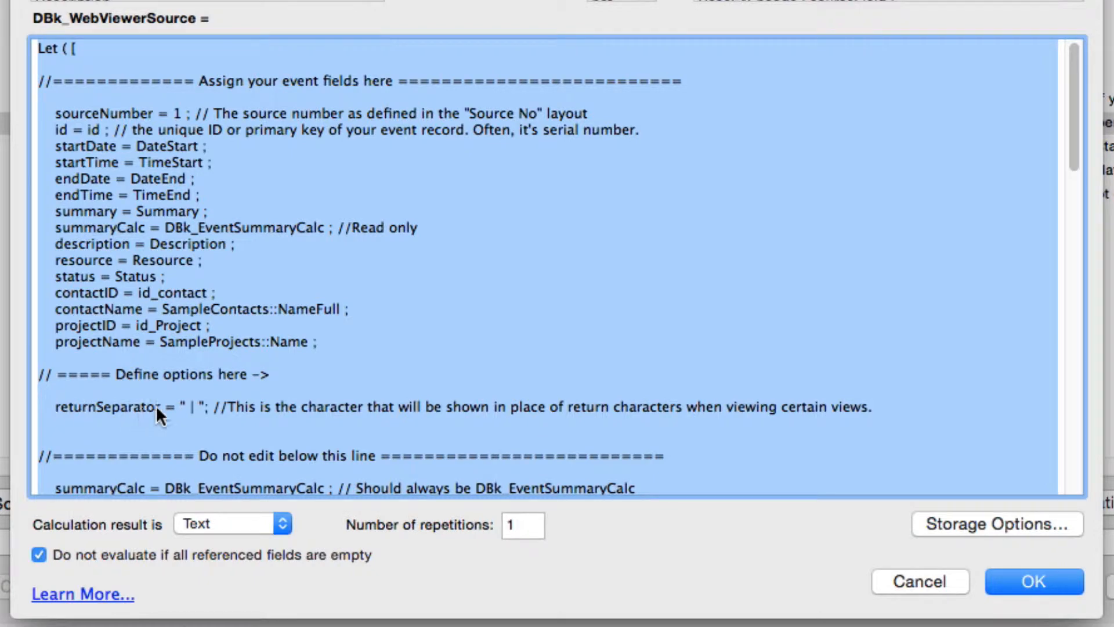
Step: Change the returnSeparator value from a pipe to a dash and confirm the calculation
{"action": "left_click", "coordinate": [192, 408]}
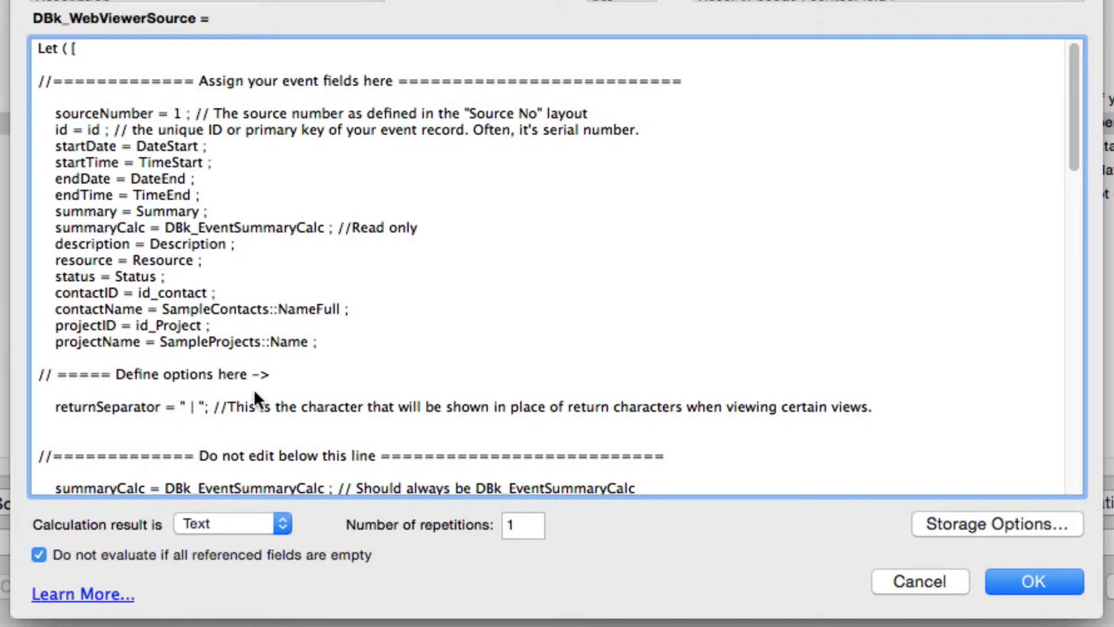
{"action": "type", "text": "-"}
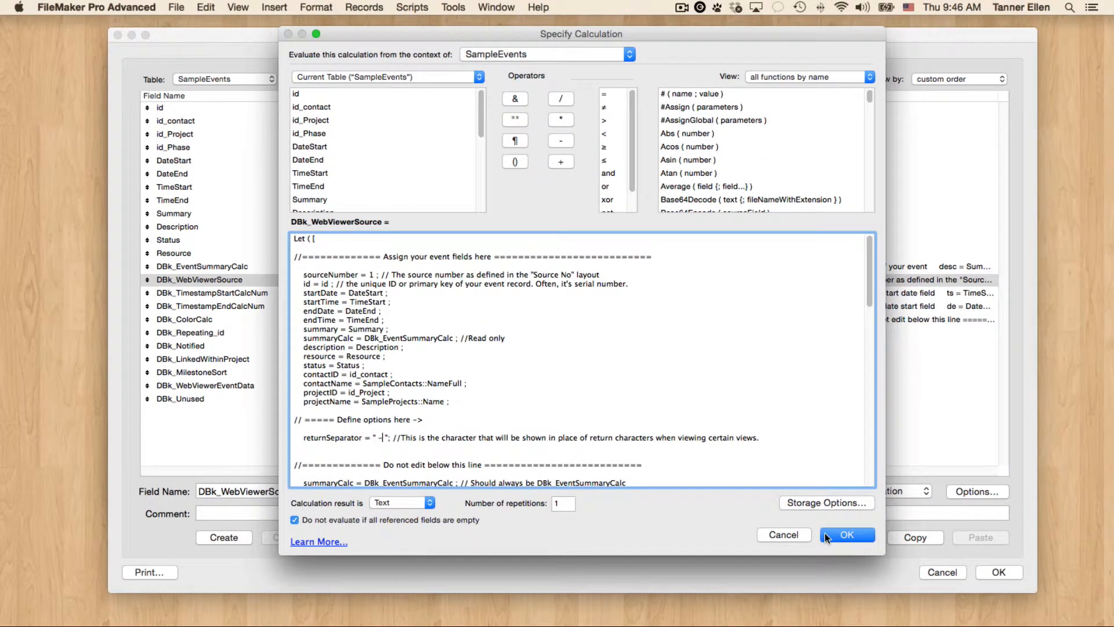
{"action": "left_click", "coordinate": [846, 534]}
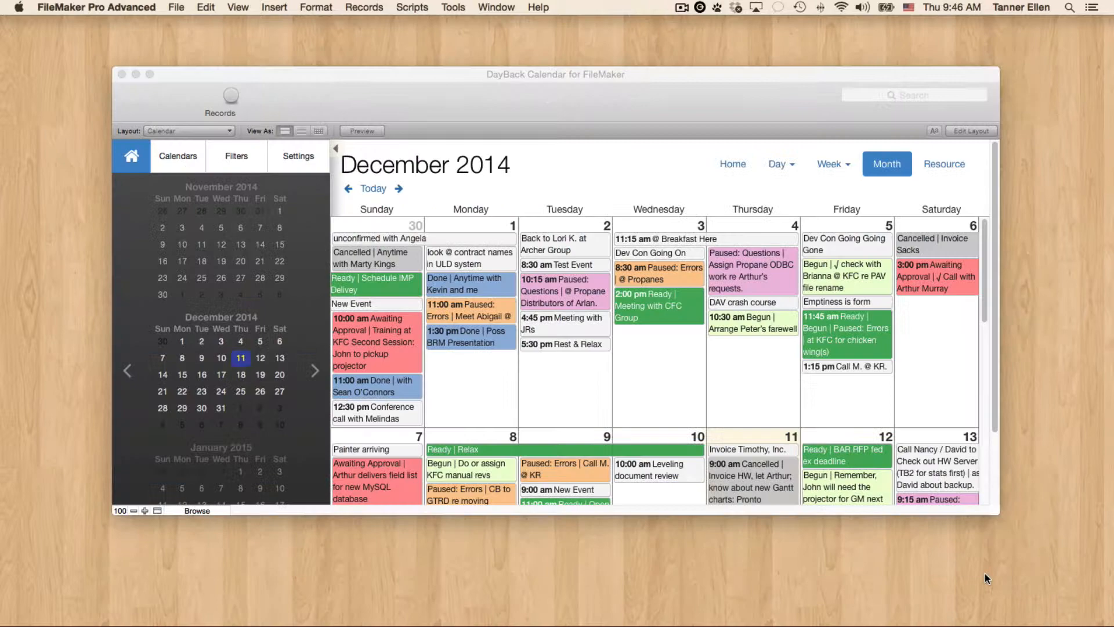
Step: Refresh the DayBack calendar so event titles show dashes between status and summary
{"action": "left_click", "coordinate": [151, 74]}
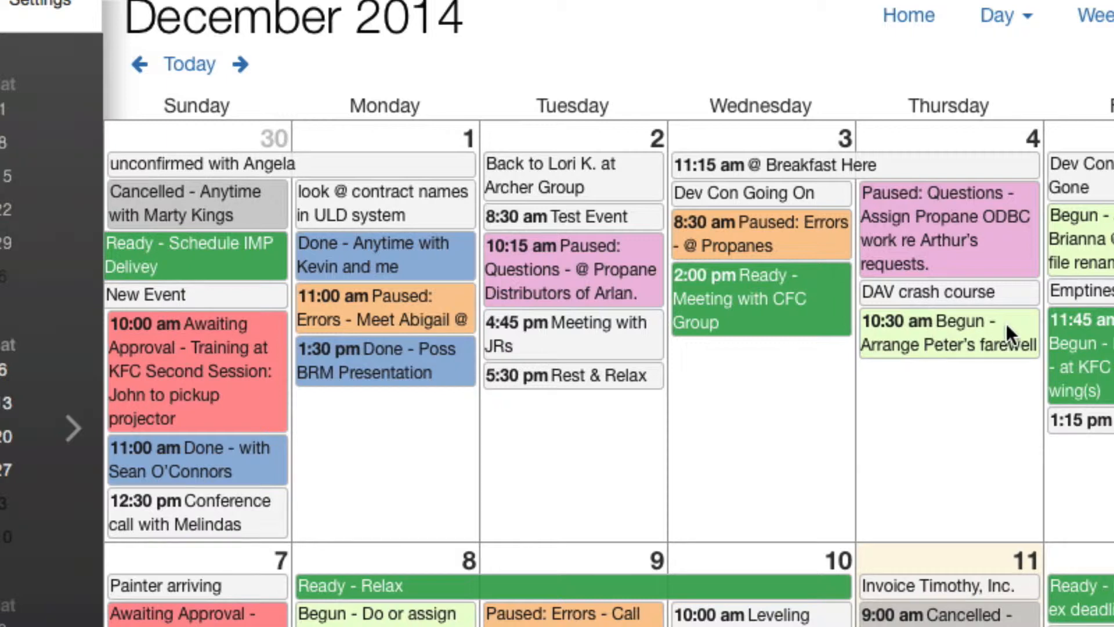
{"action": "mouse_move", "coordinate": [924, 344]}
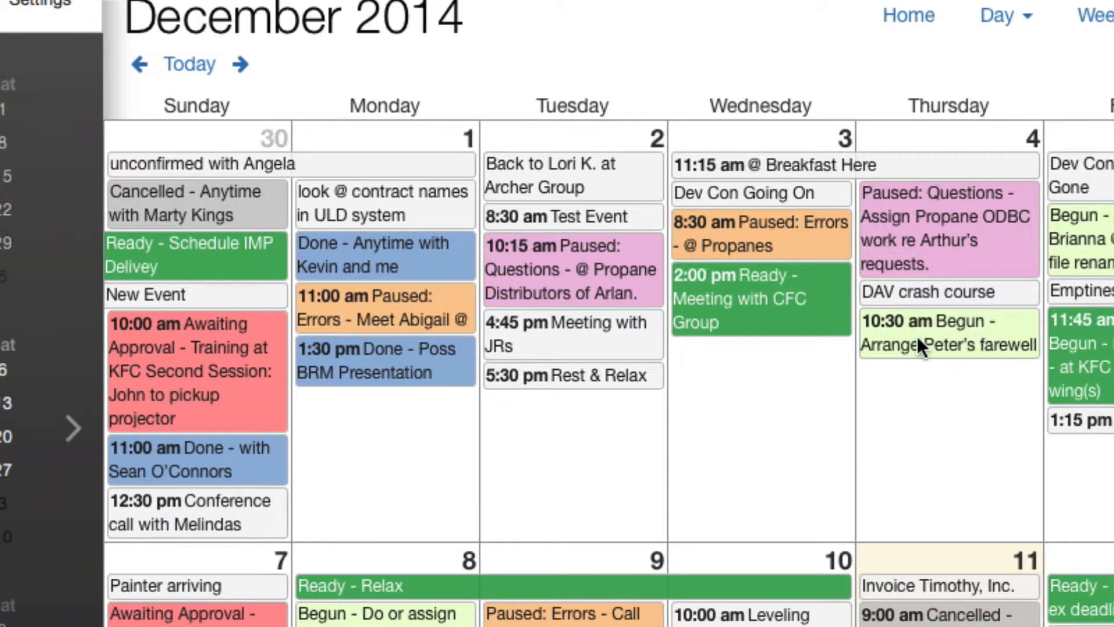
{"action": "mouse_move", "coordinate": [622, 343]}
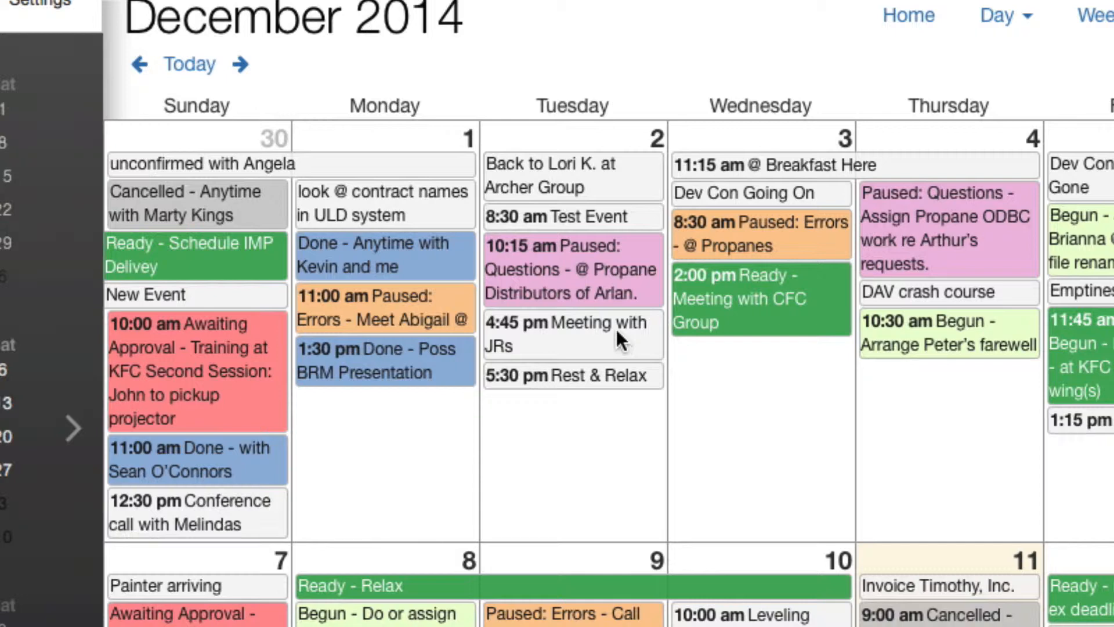
{"action": "mouse_move", "coordinate": [540, 324]}
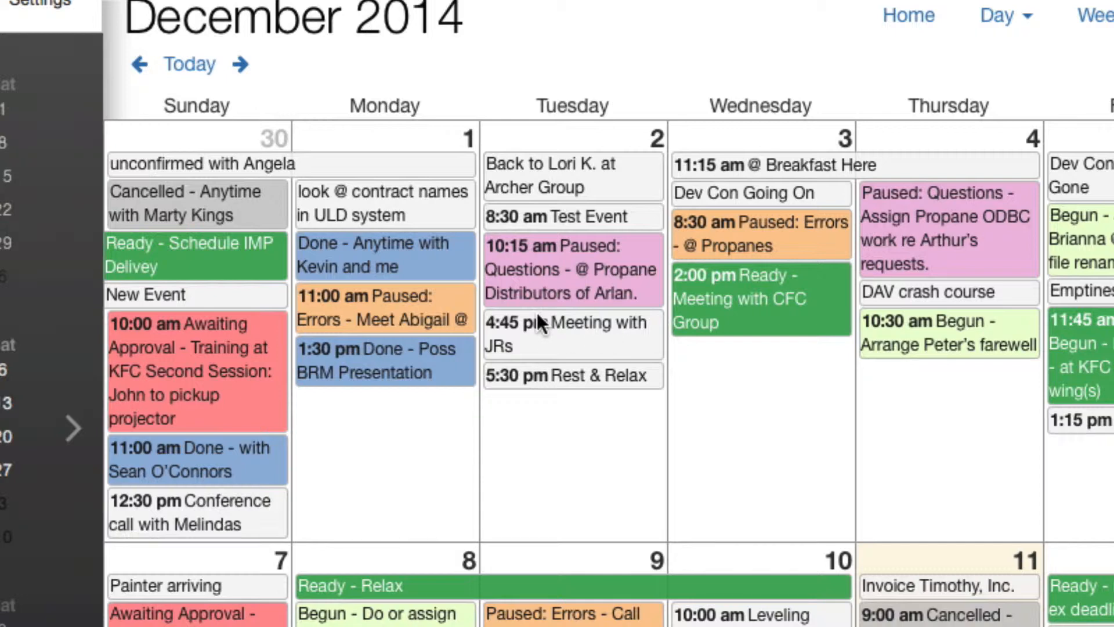
{"action": "left_click", "coordinate": [568, 270]}
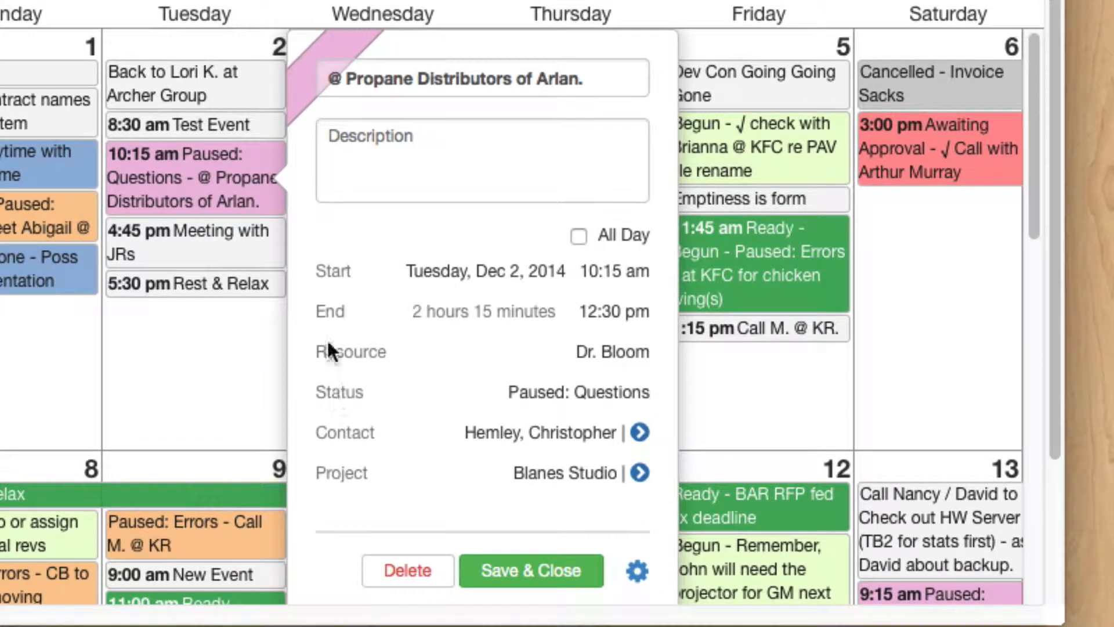
{"action": "mouse_move", "coordinate": [391, 320]}
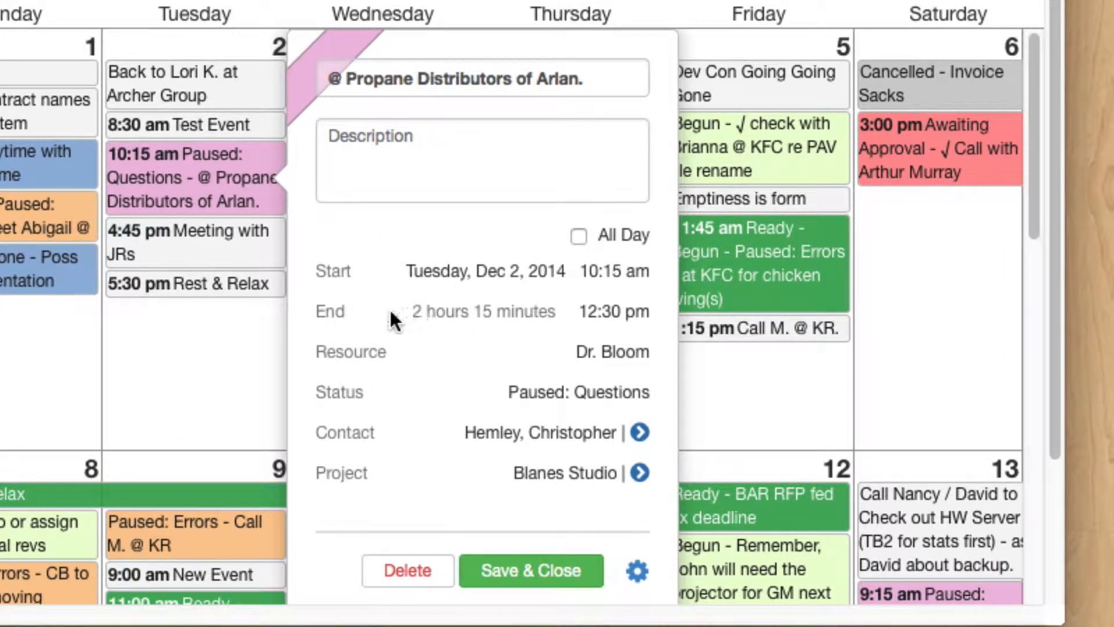
{"action": "mouse_move", "coordinate": [505, 312]}
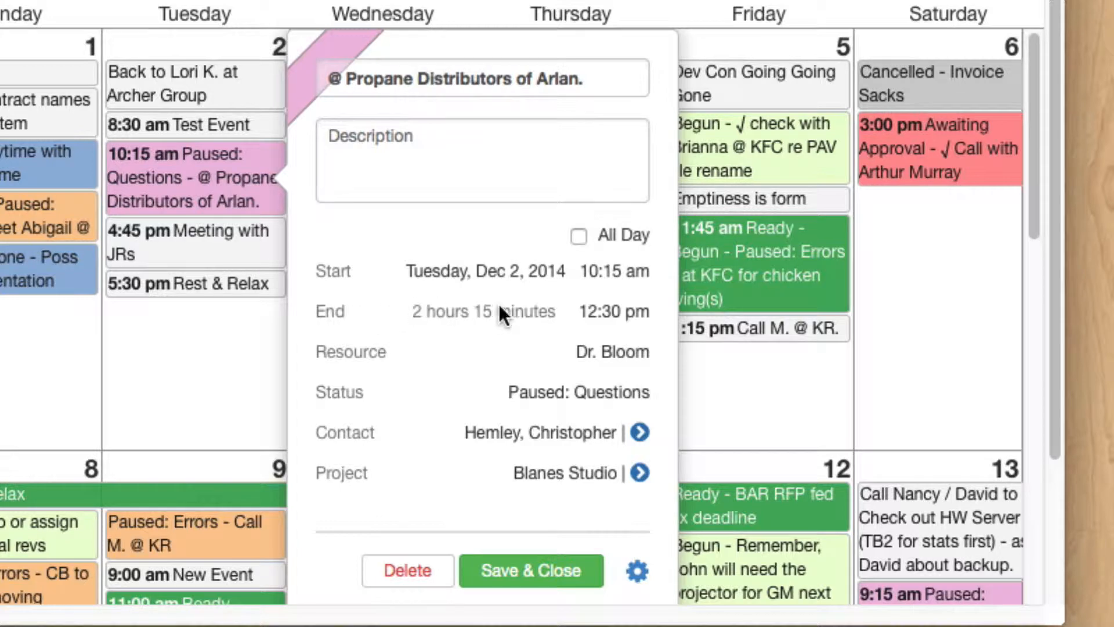
{"action": "mouse_move", "coordinate": [424, 361]}
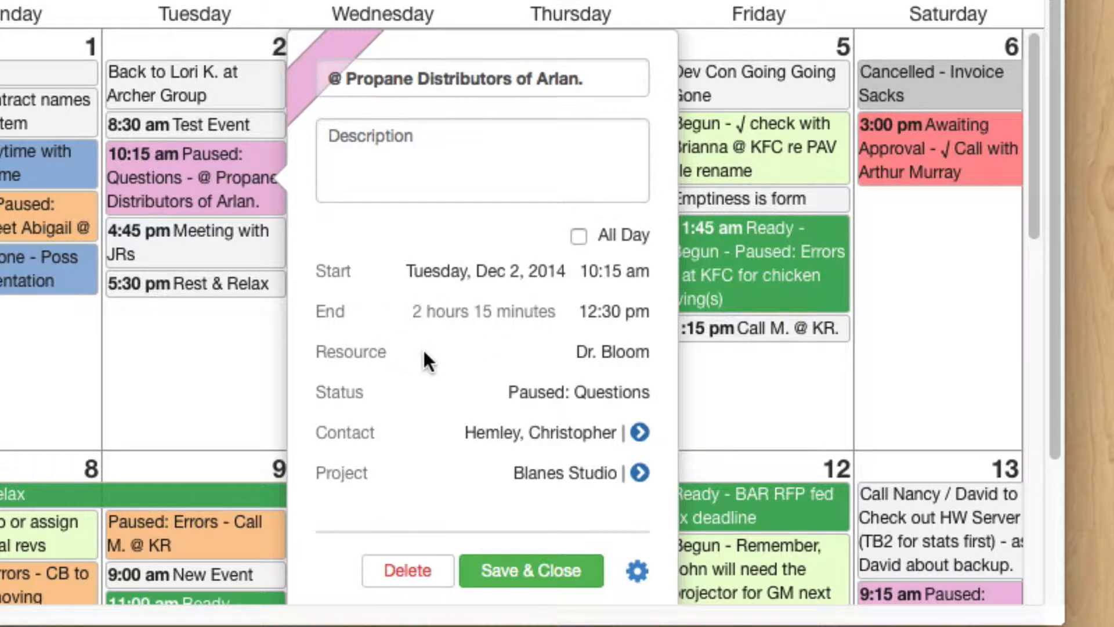
{"action": "mouse_move", "coordinate": [420, 398]}
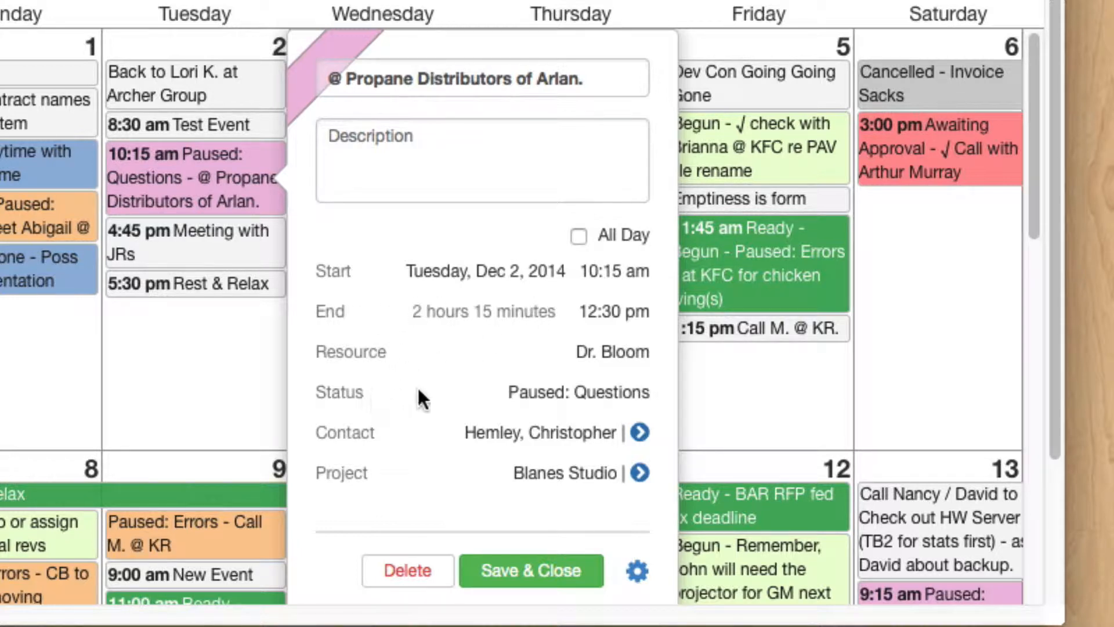
{"action": "mouse_move", "coordinate": [376, 422]}
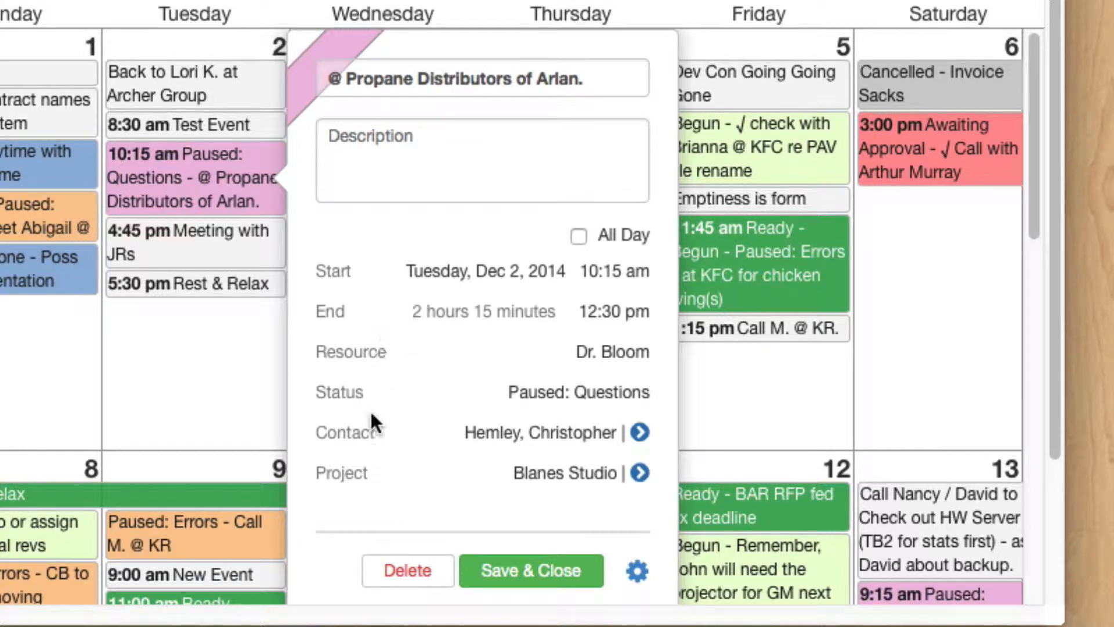
{"action": "scroll", "scroll_direction": "up", "scroll_amount": 3}
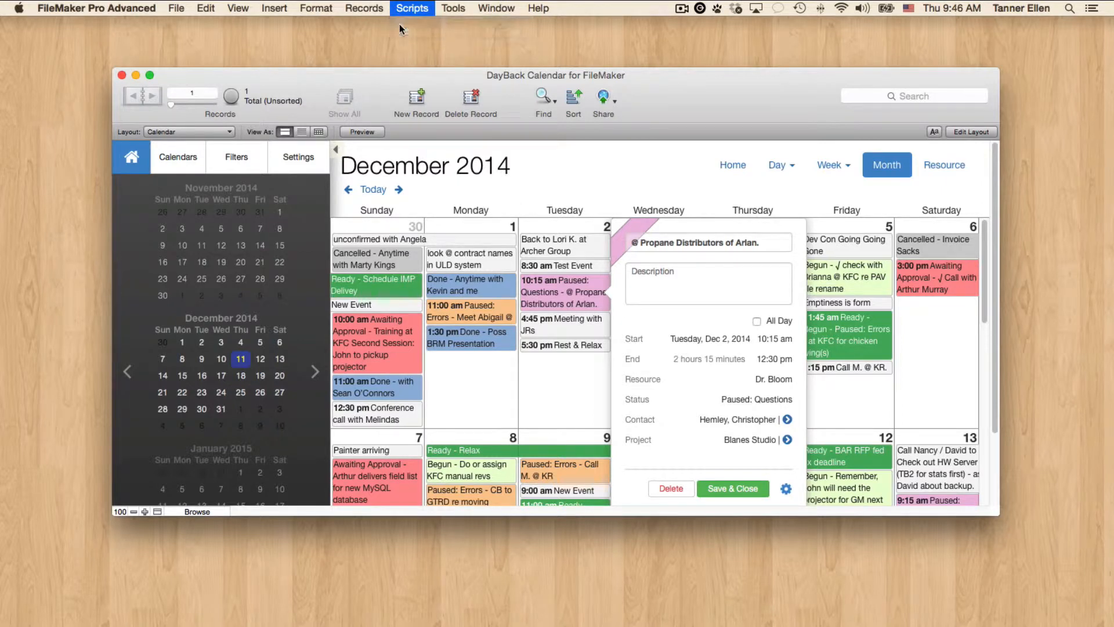
Step: Open the 'Load Source Settings at Startup' script and locate the $$sc_HidePopoverItems step
{"action": "left_click", "coordinate": [411, 8]}
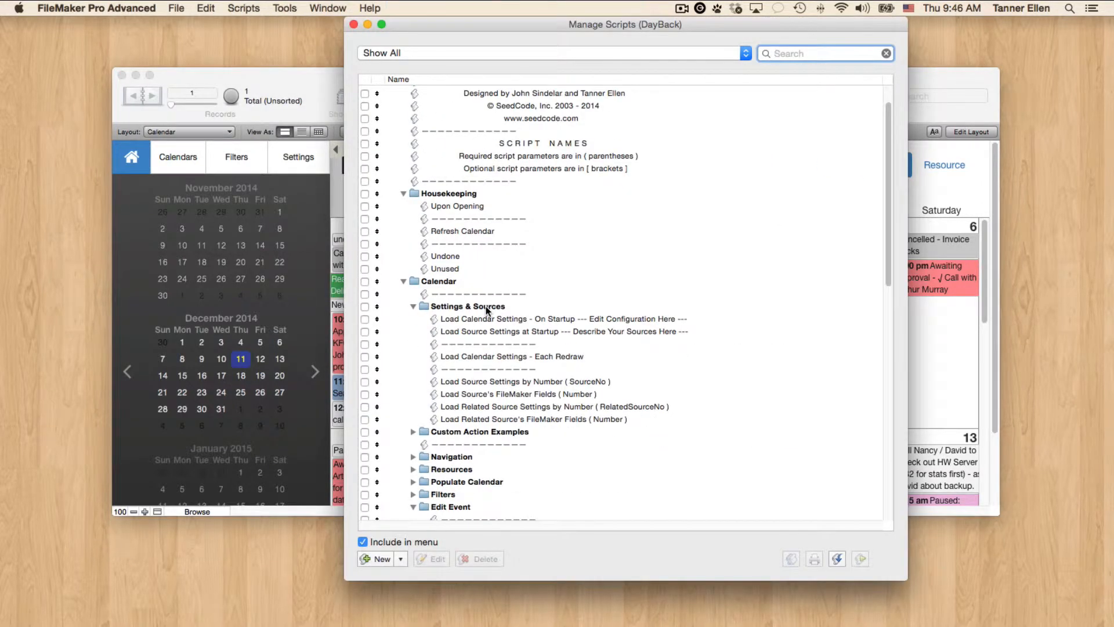
{"action": "left_click", "coordinate": [562, 328]}
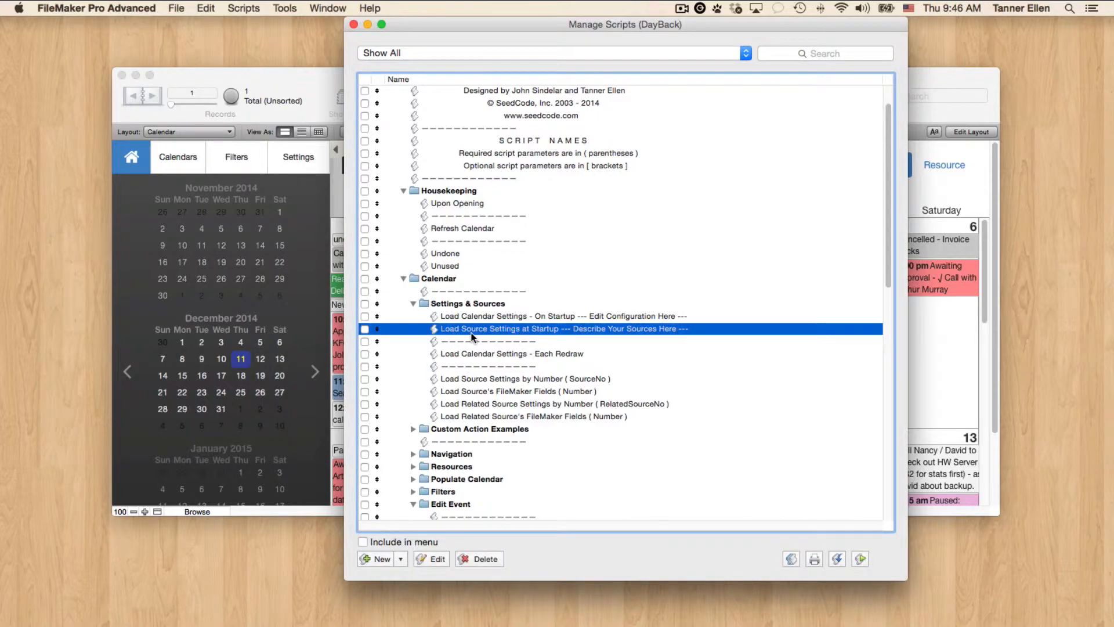
{"action": "mouse_move", "coordinate": [522, 332]}
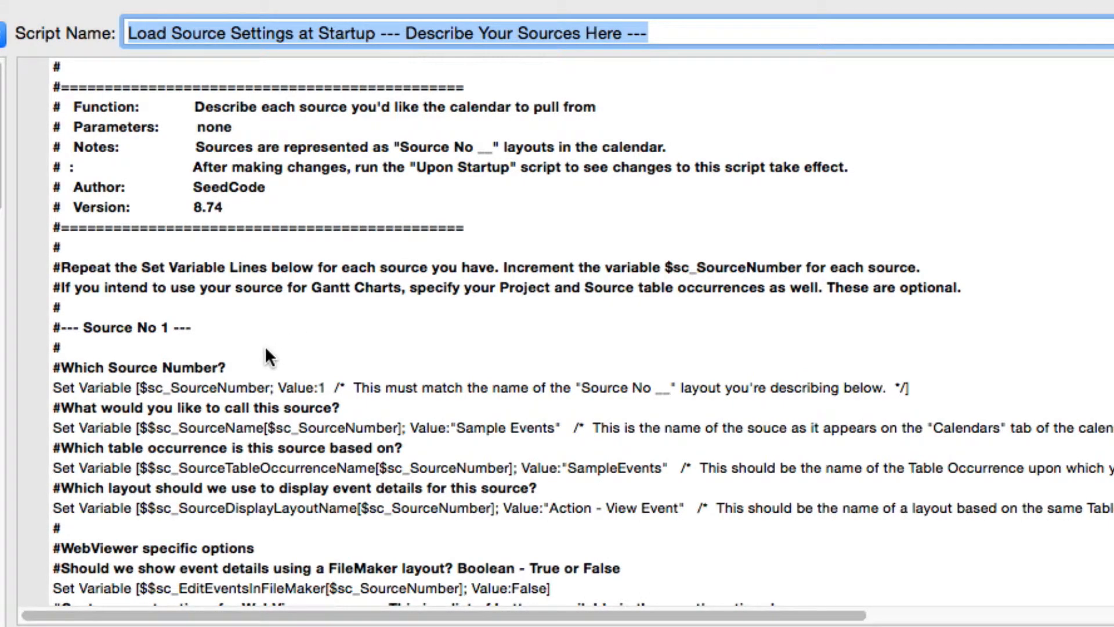
{"action": "scroll", "scroll_direction": "down", "scroll_amount": 3}
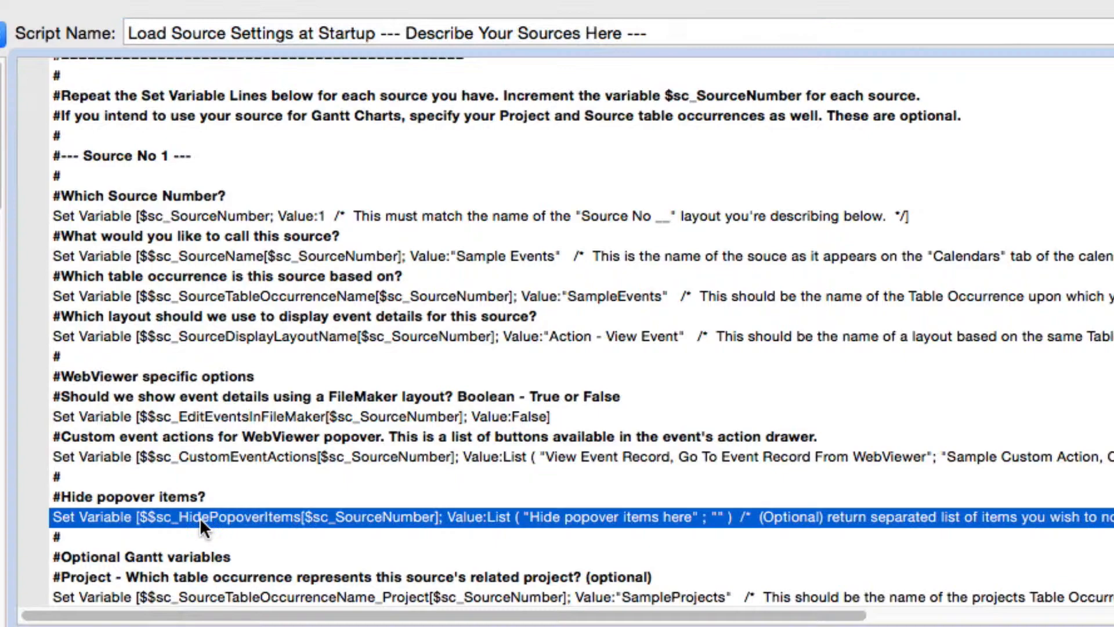
{"action": "mouse_move", "coordinate": [100, 525]}
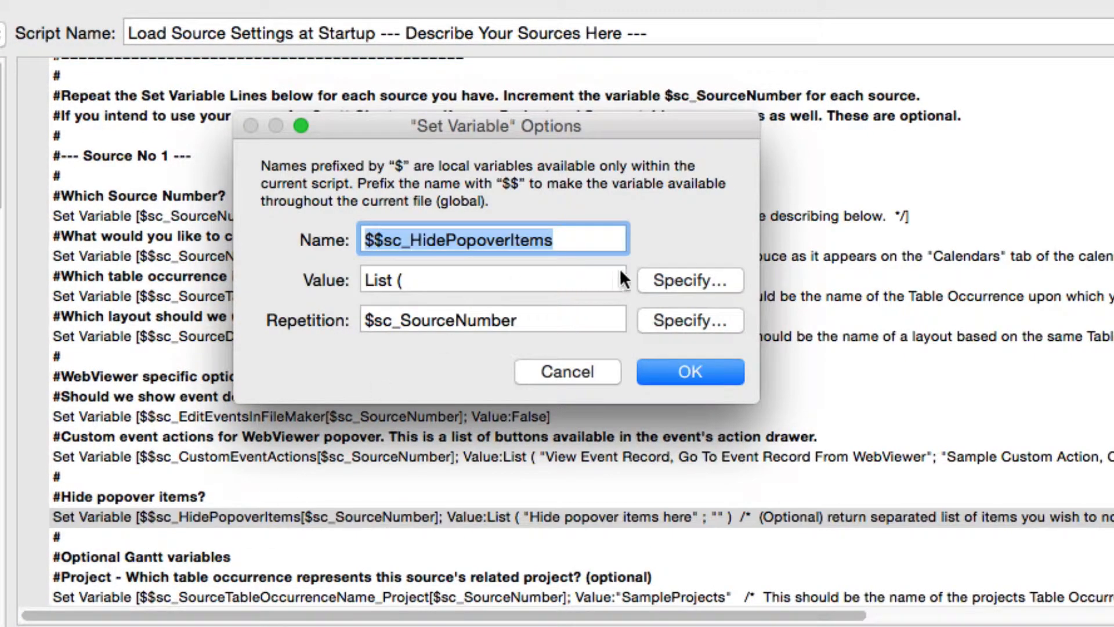
Step: Set the HidePopoverItems List() calculation to "resource" ; "contact" and confirm it
{"action": "left_click", "coordinate": [688, 279]}
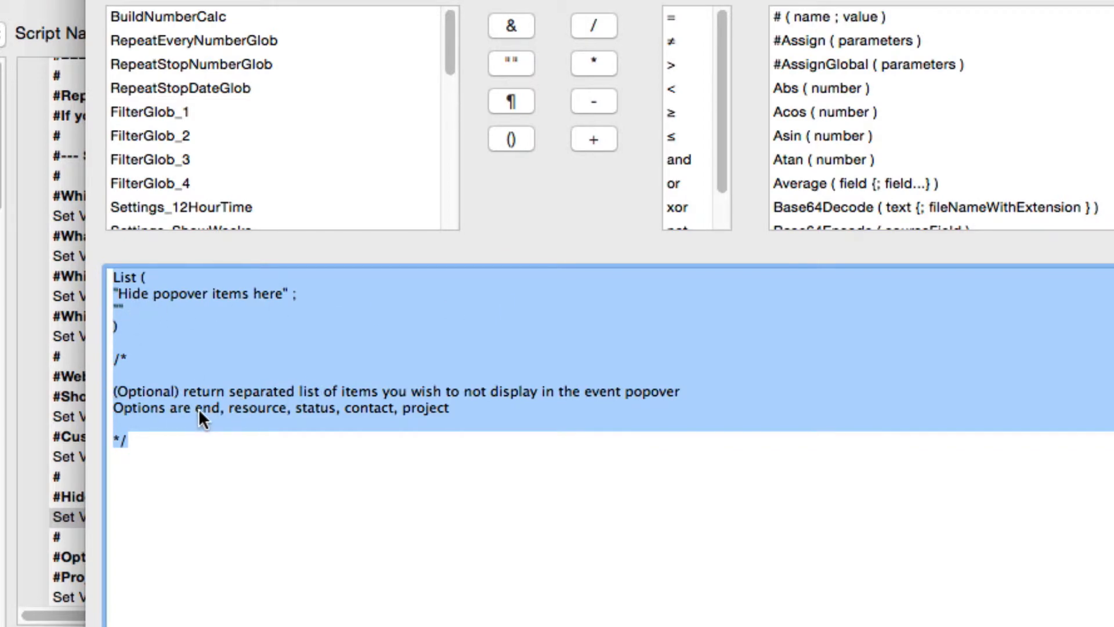
{"action": "left_click", "coordinate": [268, 413]}
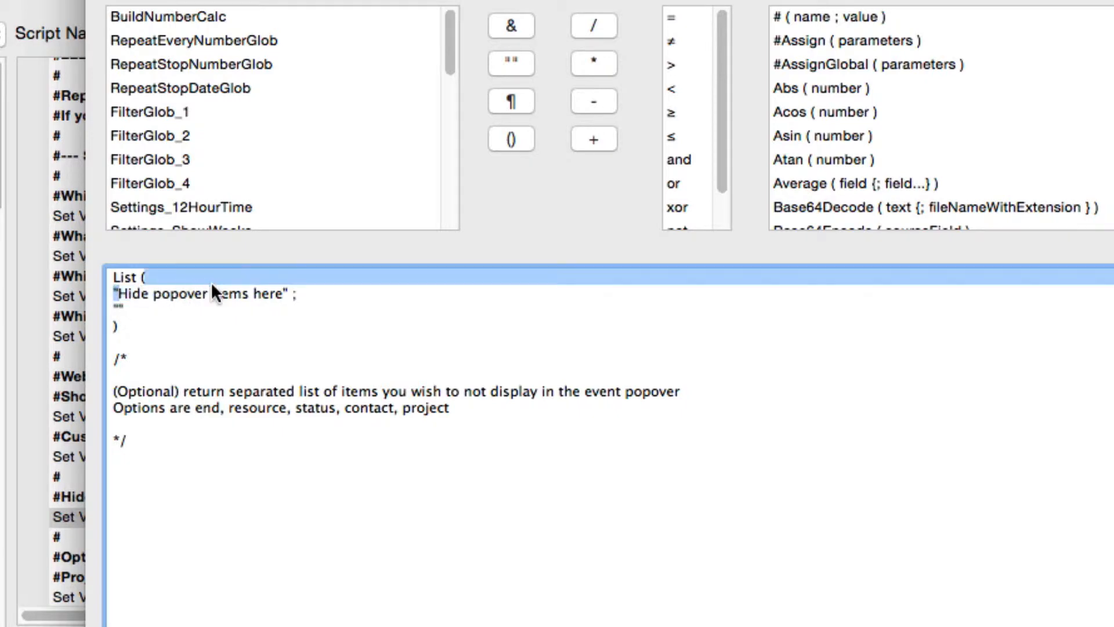
{"action": "double_click", "coordinate": [207, 293]}
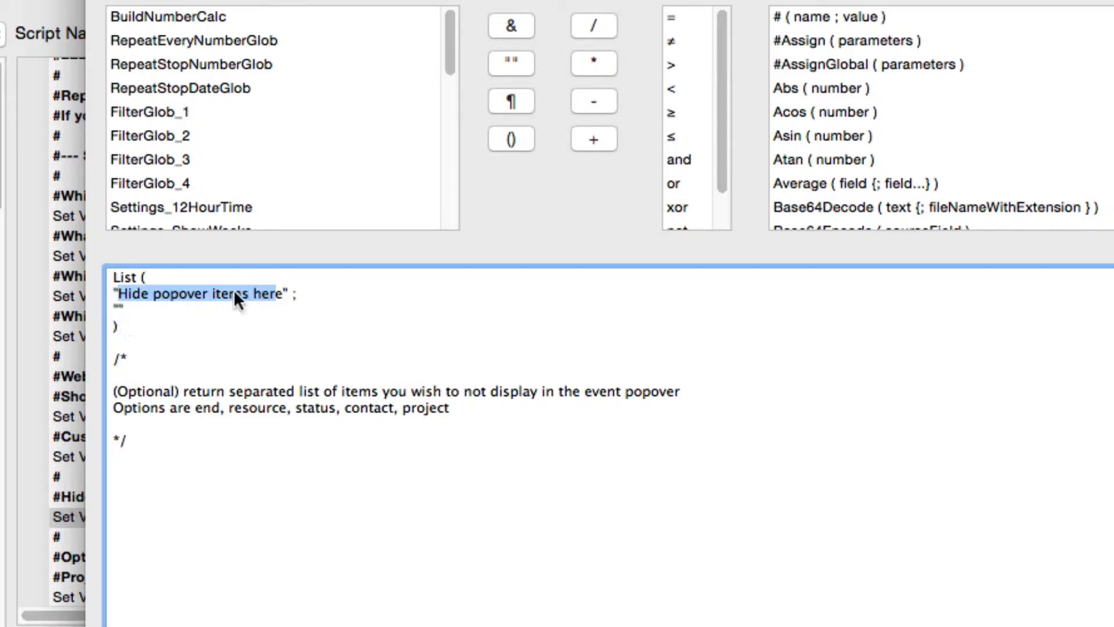
{"action": "mouse_move", "coordinate": [121, 312]}
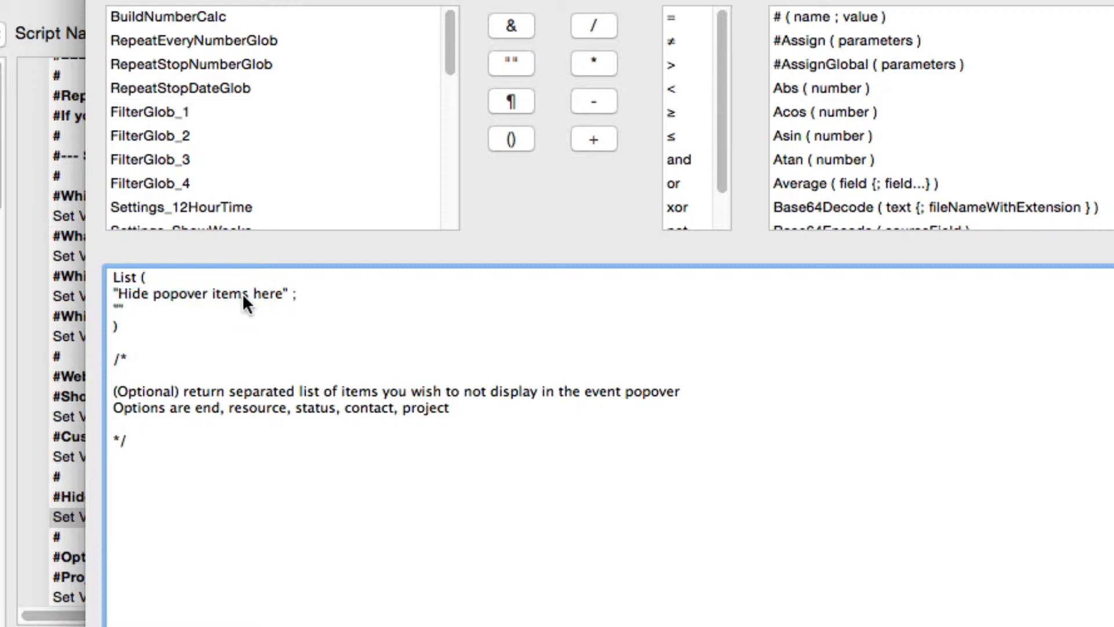
{"action": "type", "text": "resource"}
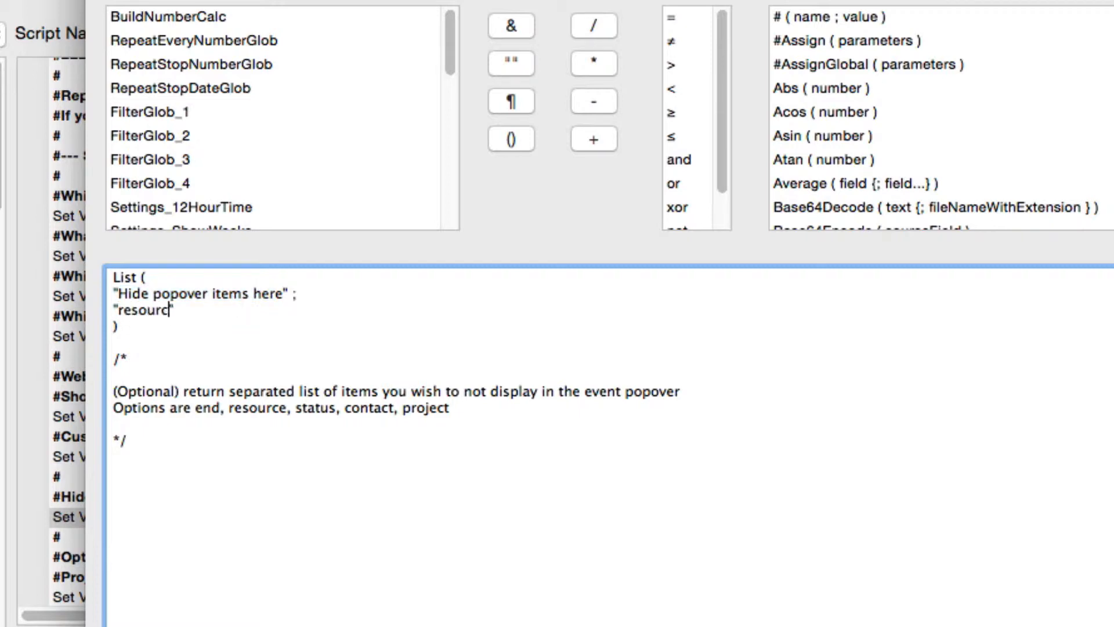
{"action": "type", "text": "e\" ;"}
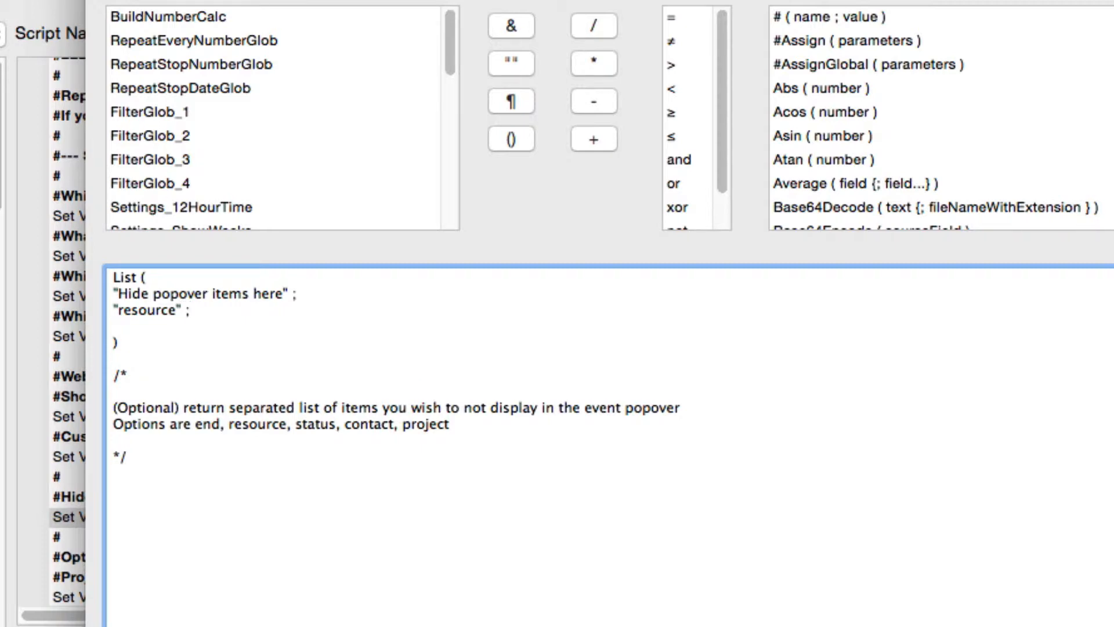
{"action": "type", "text": "\"con"}
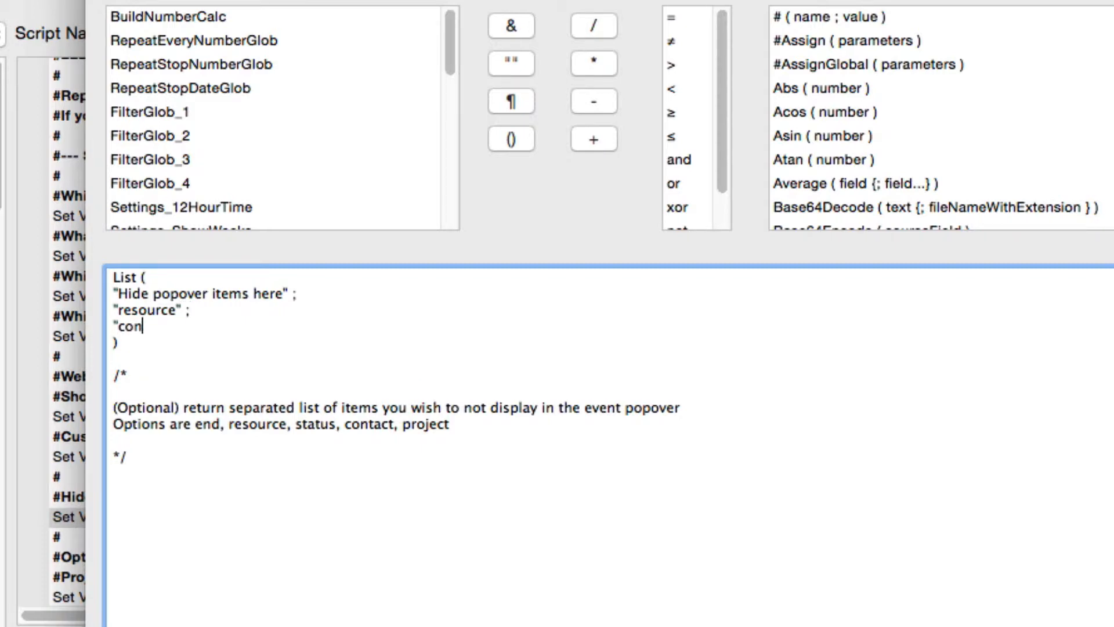
{"action": "type", "text": "ta"}
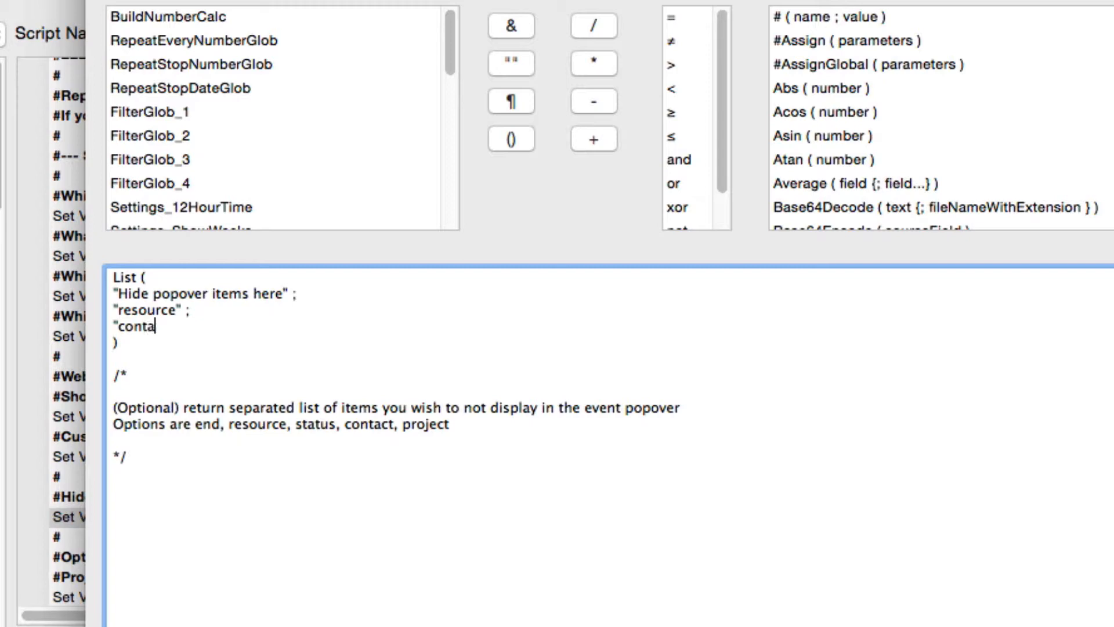
{"action": "type", "text": "ct\""}
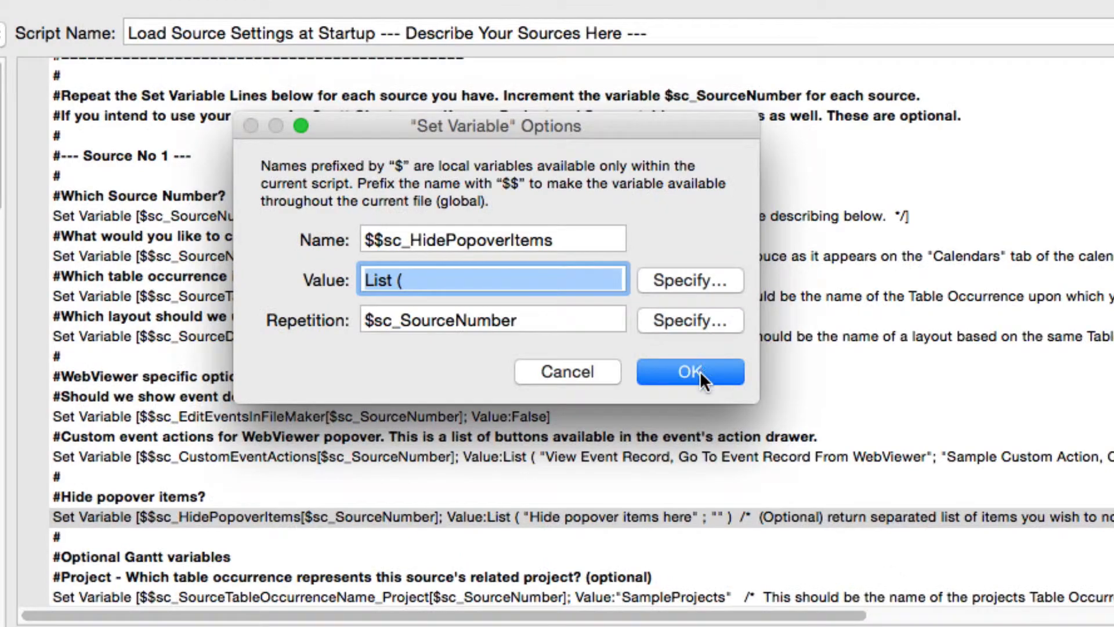
{"action": "left_click", "coordinate": [688, 371]}
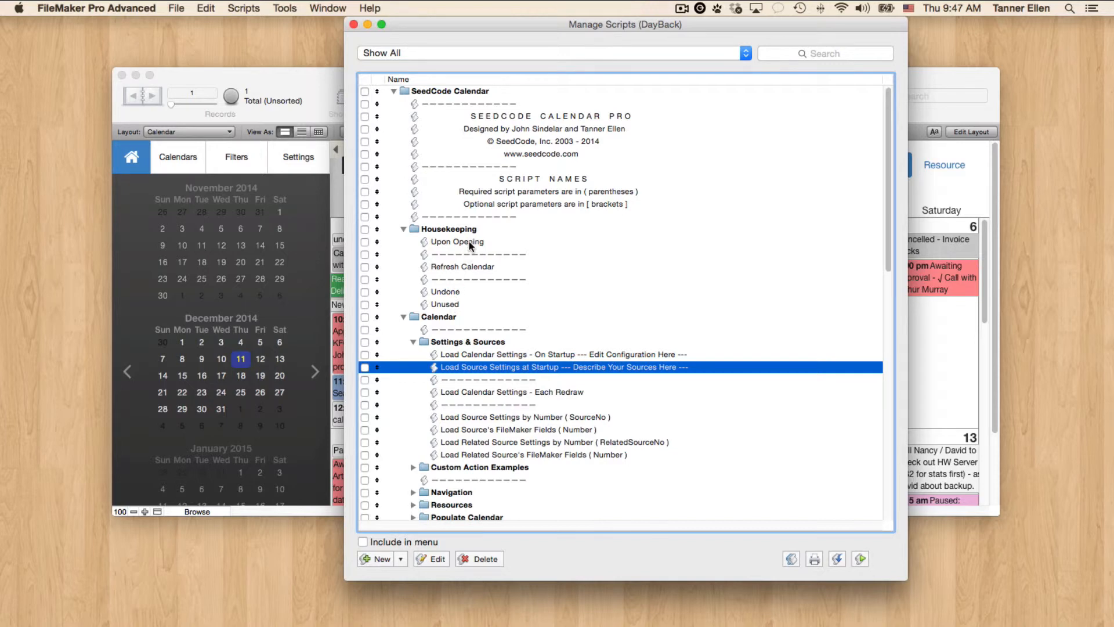
Step: Run the Upon Opening script and check the Propane Distributors popover omits Resource and Contact
{"action": "left_click", "coordinate": [457, 242]}
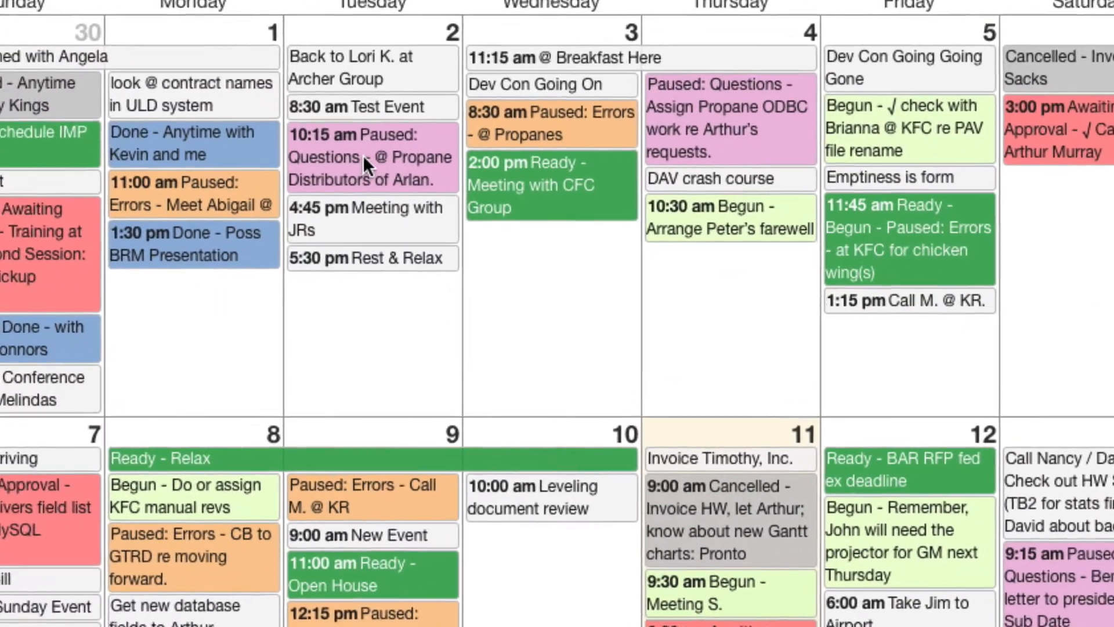
{"action": "left_click", "coordinate": [369, 157]}
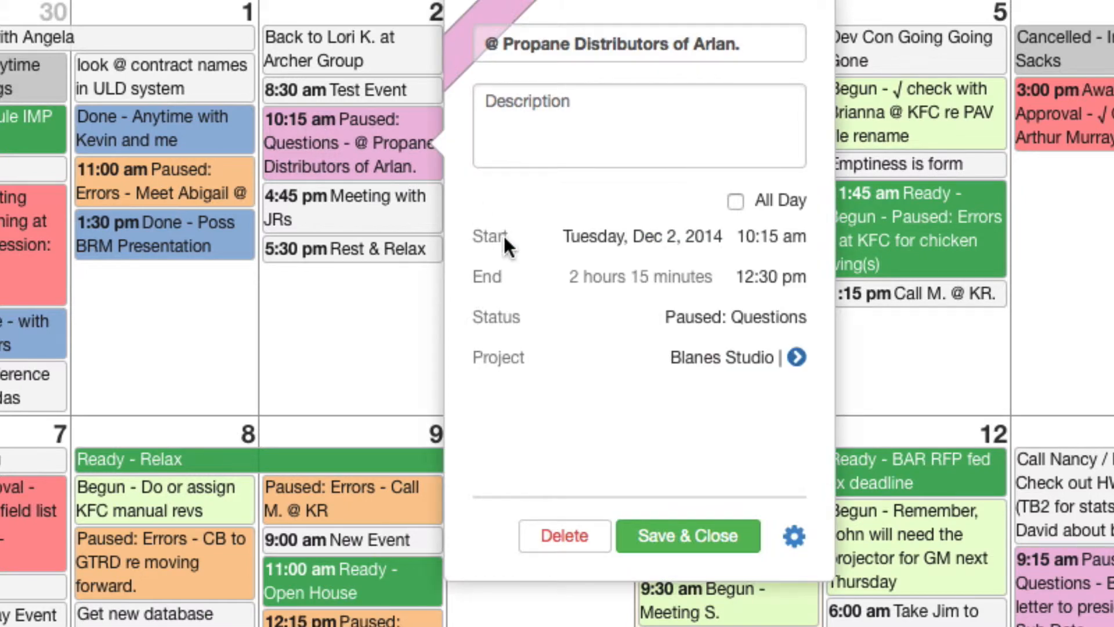
{"action": "mouse_move", "coordinate": [579, 409]}
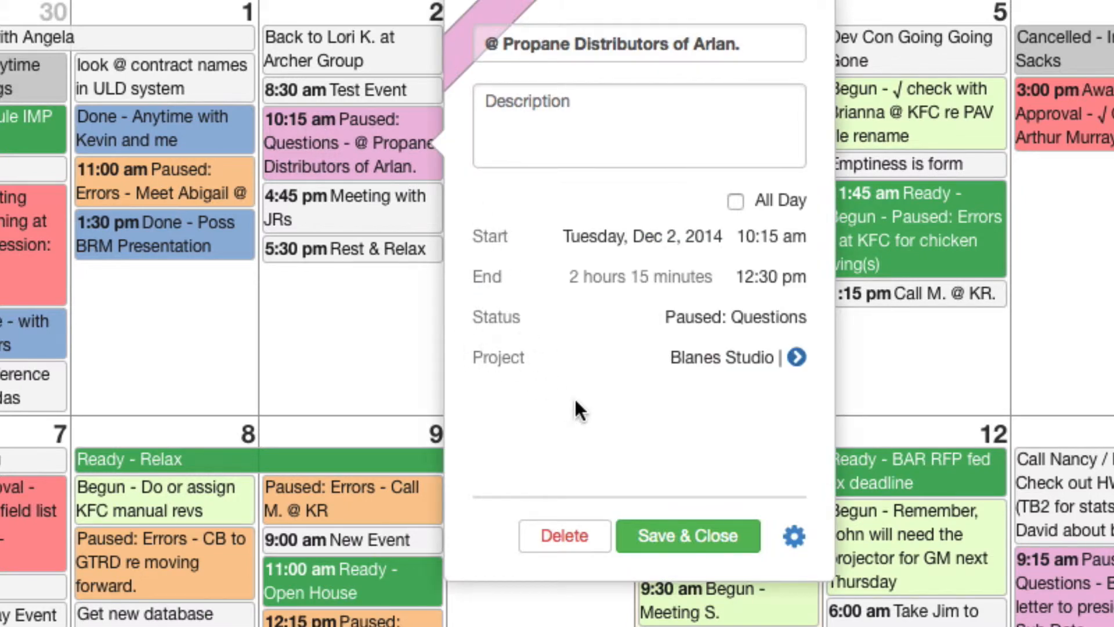
{"action": "mouse_move", "coordinate": [519, 358]}
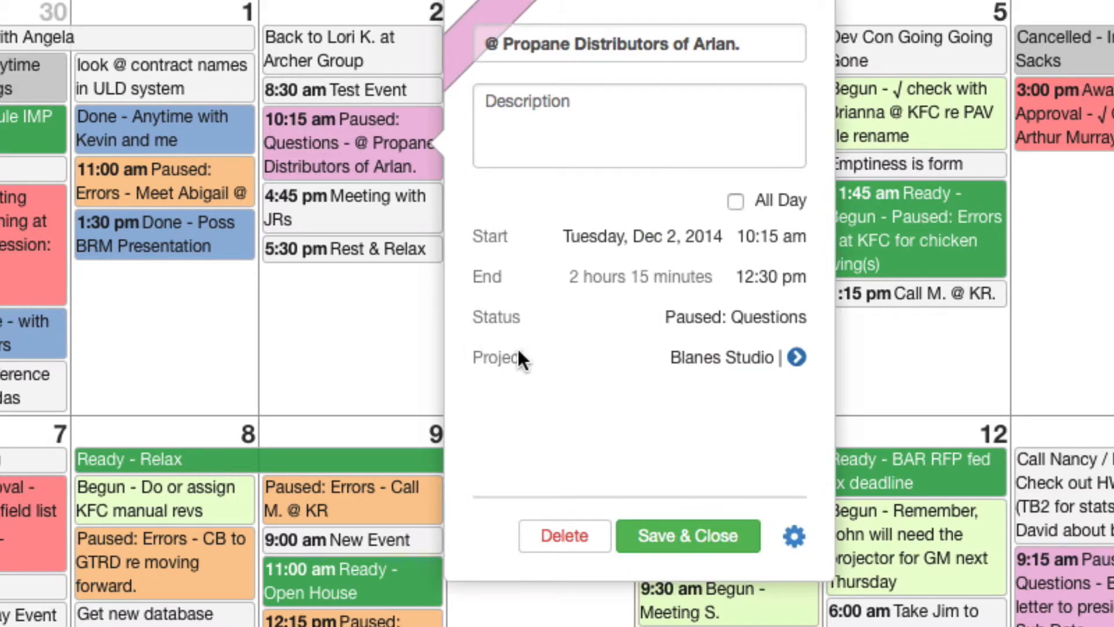
{"action": "mouse_move", "coordinate": [537, 371]}
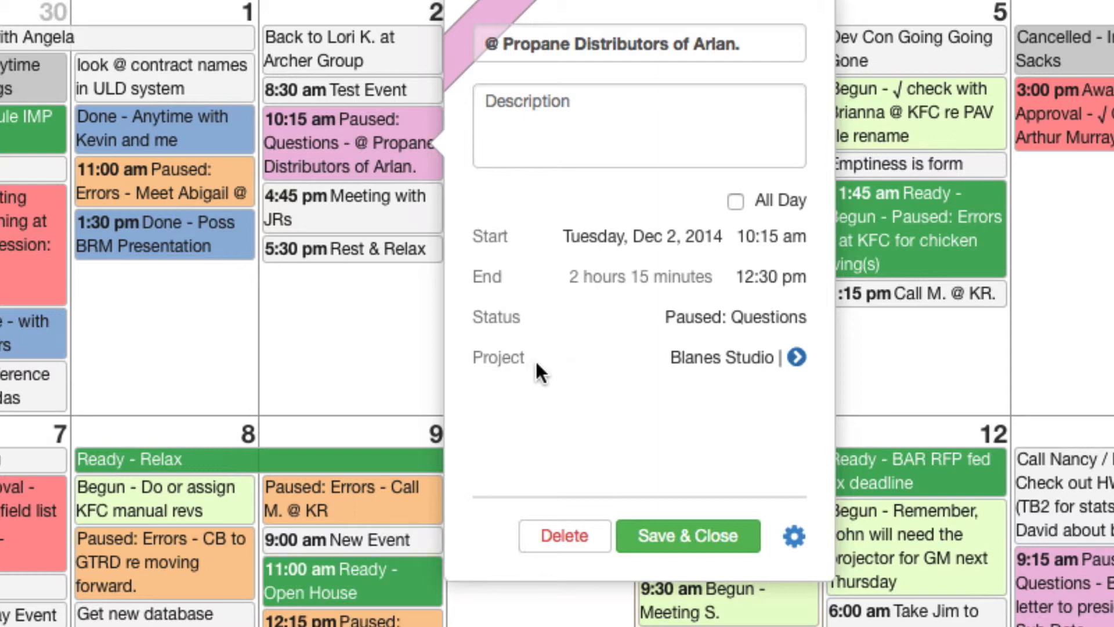
{"action": "left_click", "coordinate": [796, 356]}
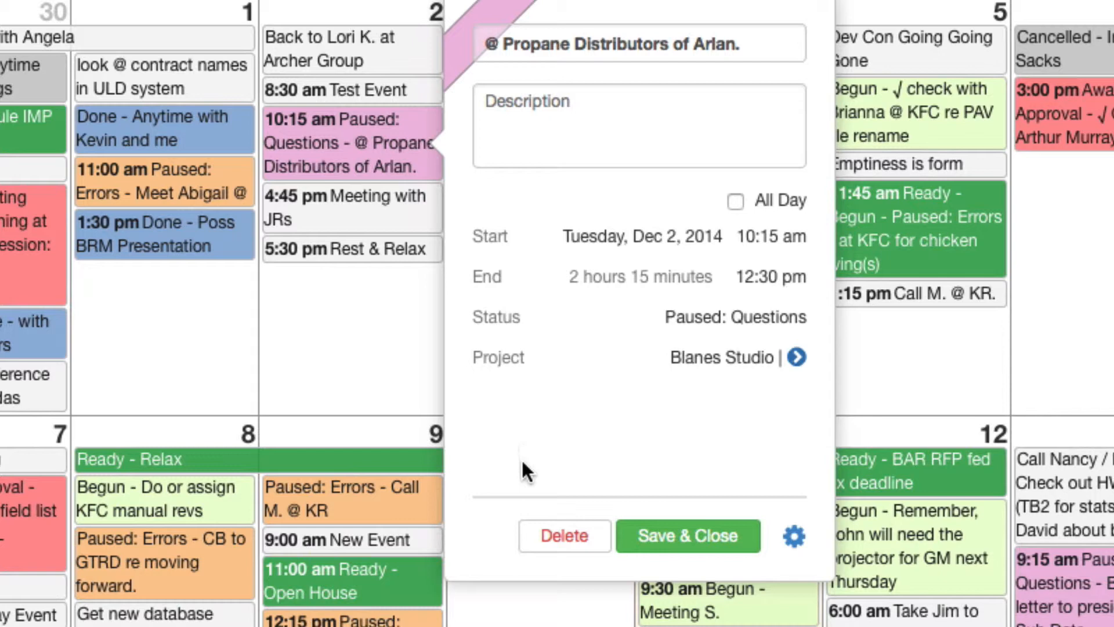
{"action": "left_click", "coordinate": [734, 318]}
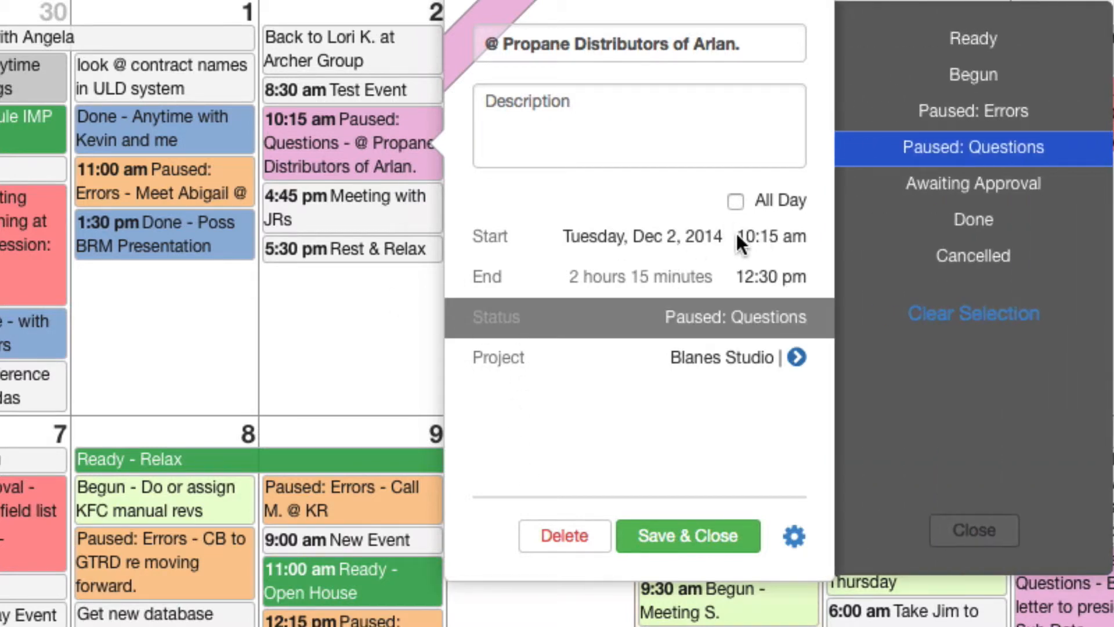
{"action": "mouse_move", "coordinate": [519, 359]}
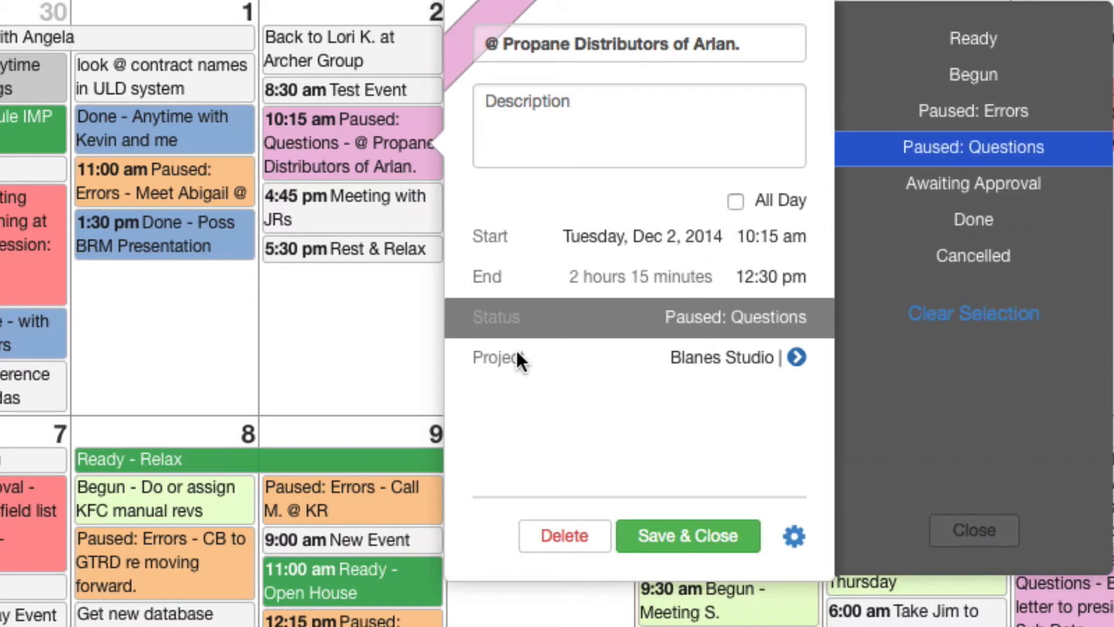
{"action": "mouse_move", "coordinate": [509, 330]}
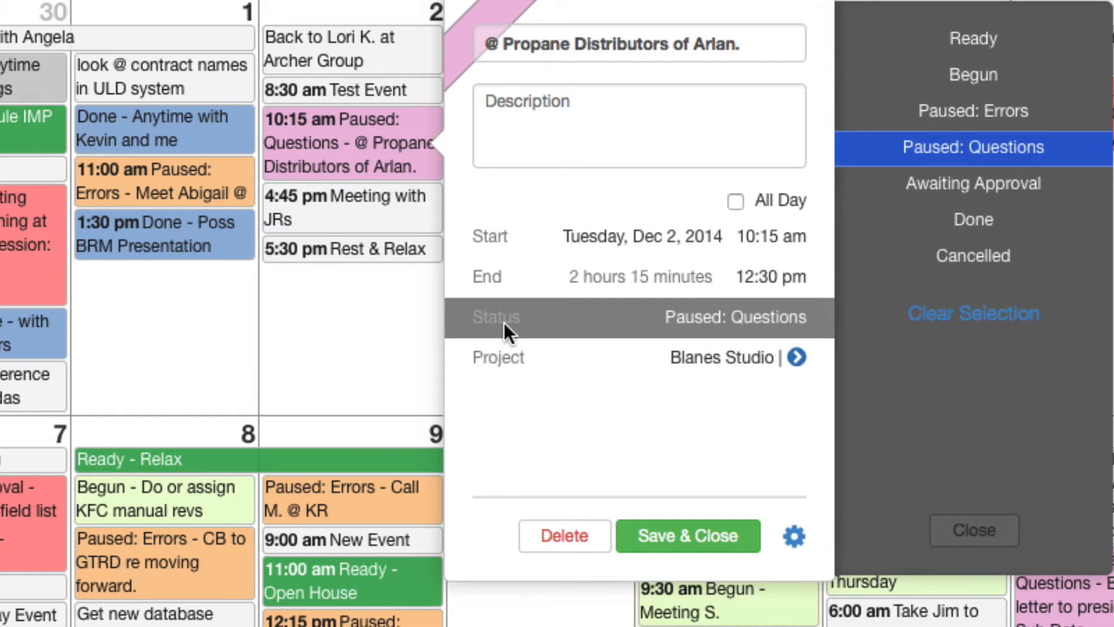
{"action": "mouse_move", "coordinate": [522, 315]}
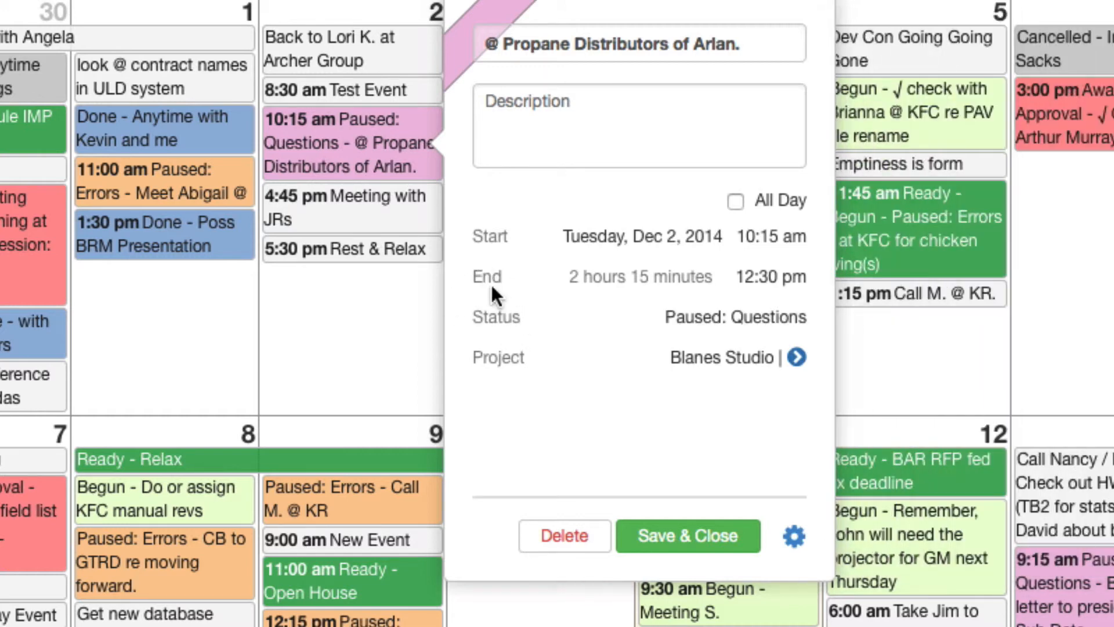
{"action": "mouse_move", "coordinate": [586, 366]}
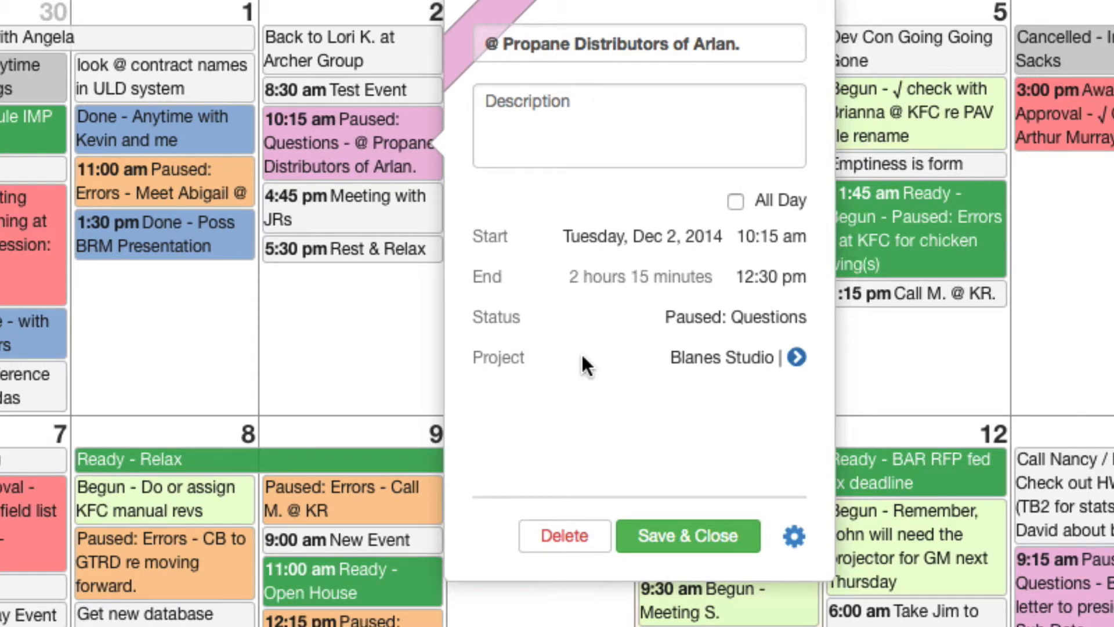
{"action": "mouse_move", "coordinate": [569, 335]}
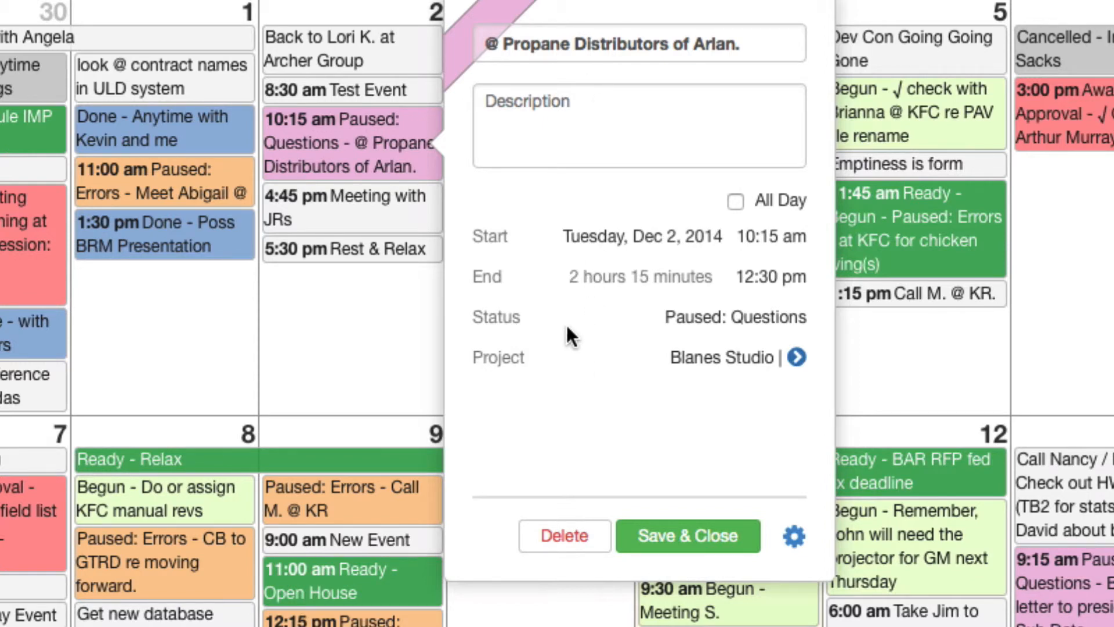
{"action": "mouse_move", "coordinate": [533, 124]}
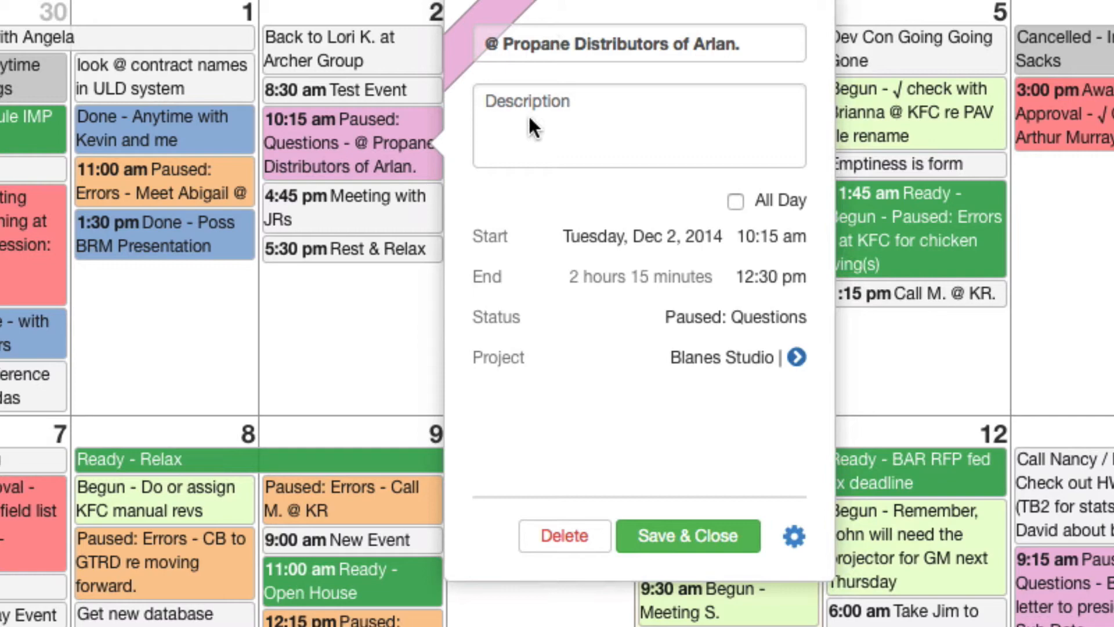